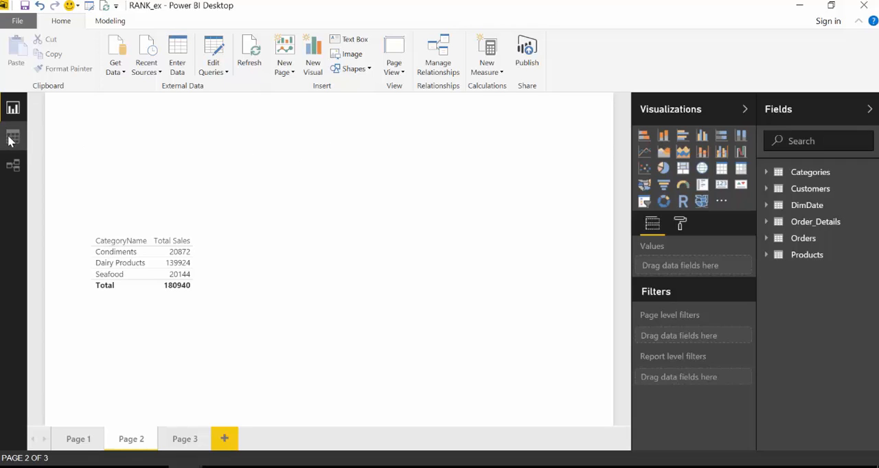
# Step: Inspect the underlying category sales data, then return to the report page
pyautogui.click(13, 138)
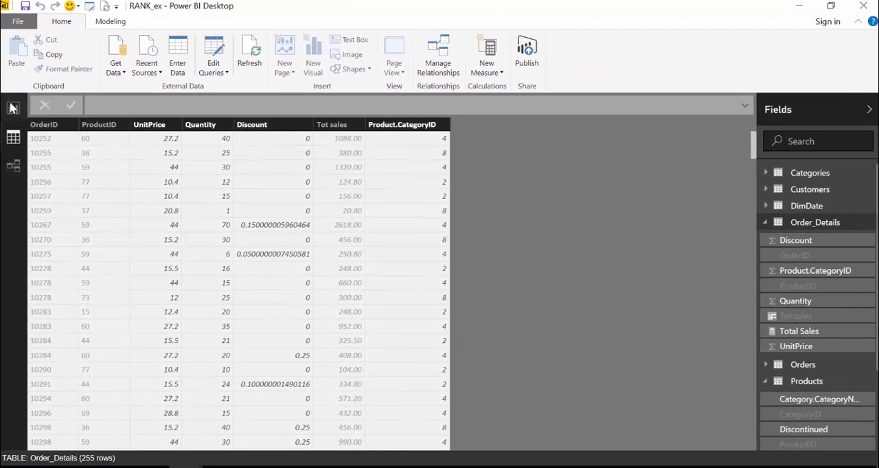
pyautogui.click(12, 108)
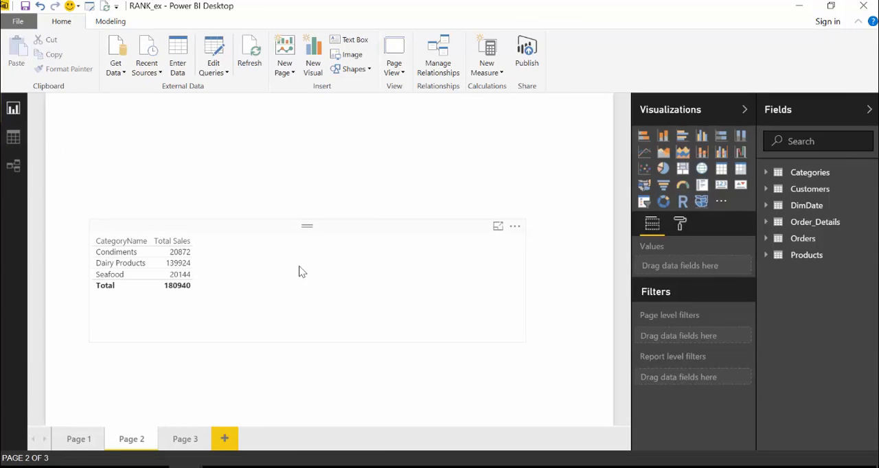
pyautogui.click(306, 189)
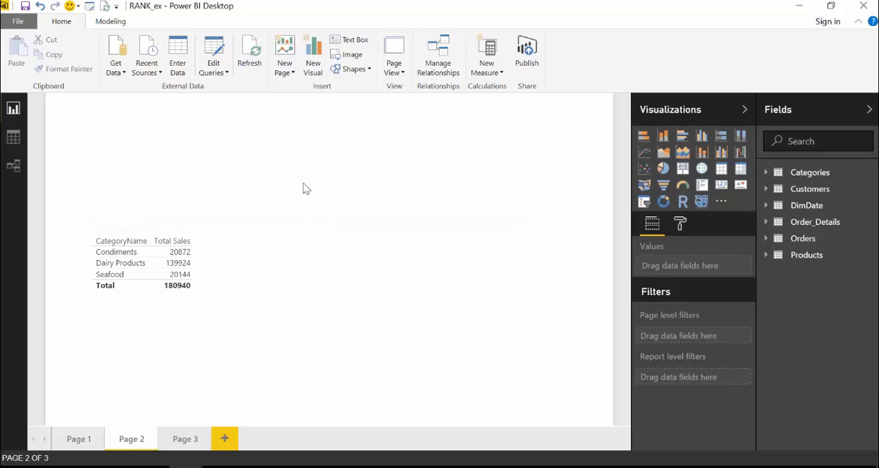
pyautogui.click(137, 261)
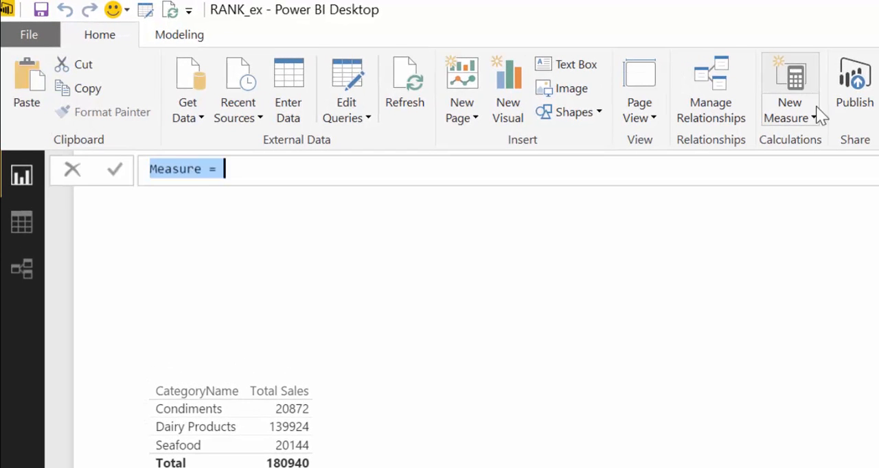
pyautogui.moveTo(319, 244)
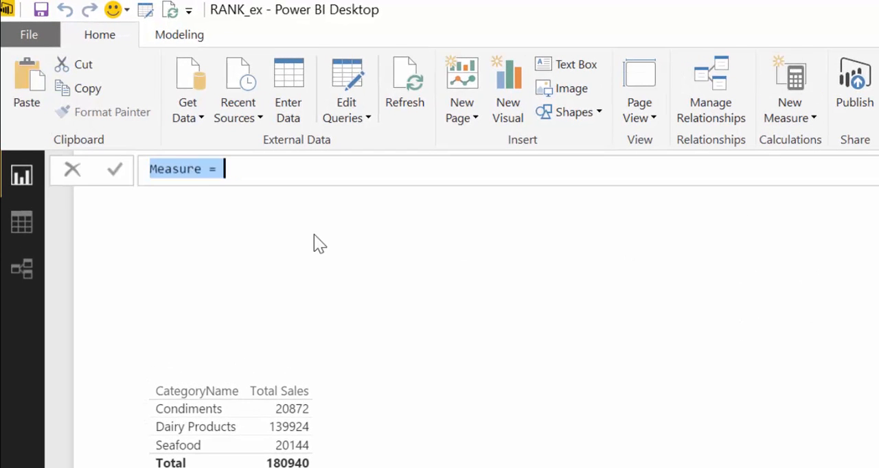
# Step: Name the new measure CategoryRank in the formula bar
pyautogui.write('R')
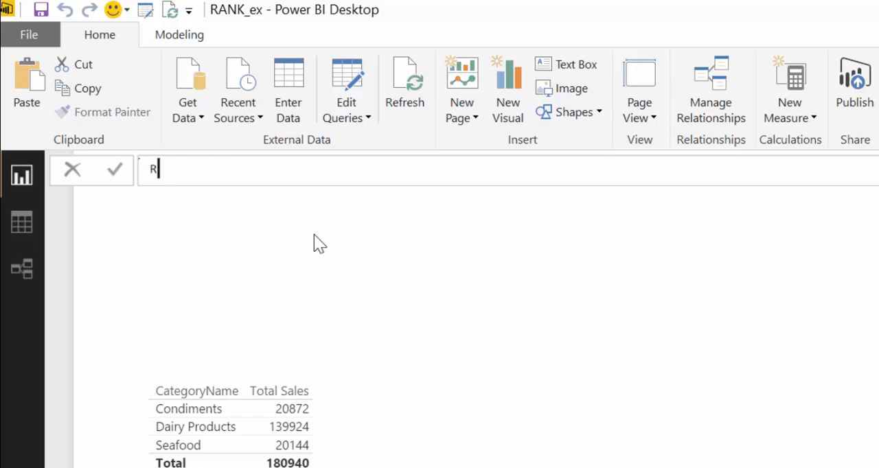
pyautogui.press('Backspace')
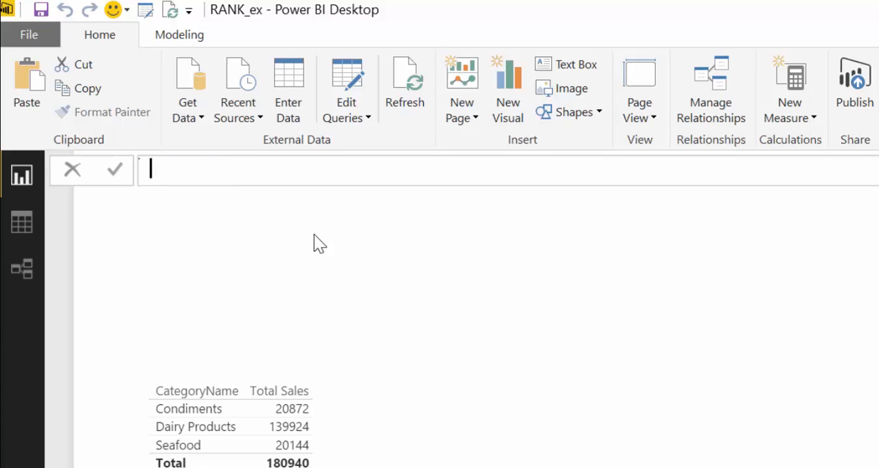
pyautogui.write('Cate')
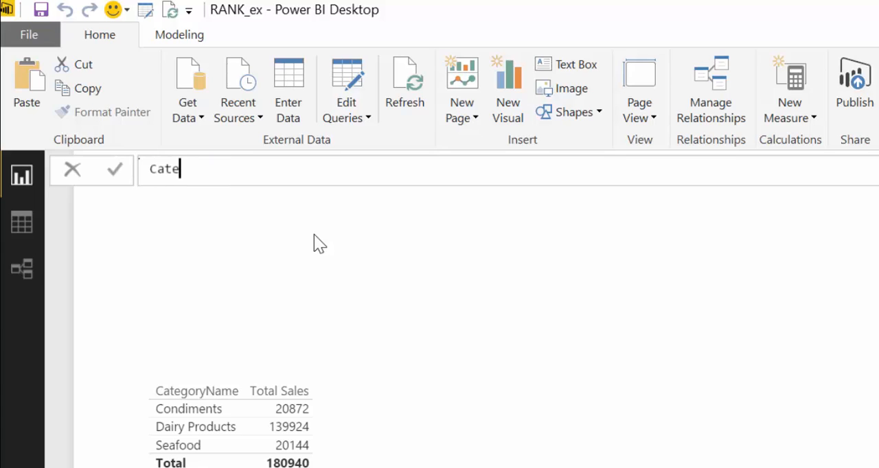
pyautogui.write('gory')
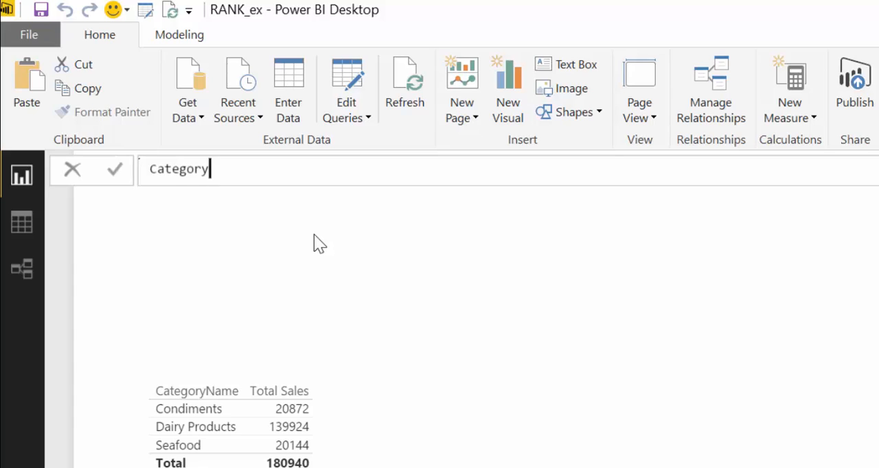
pyautogui.write('Ra')
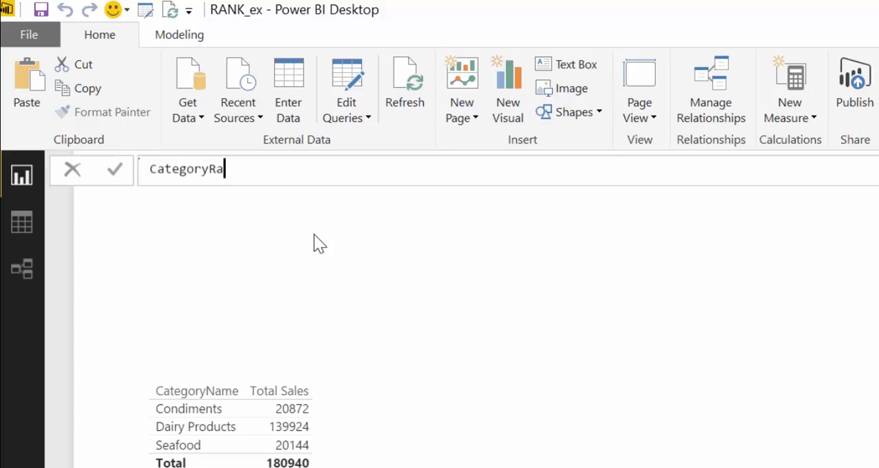
pyautogui.write('nk')
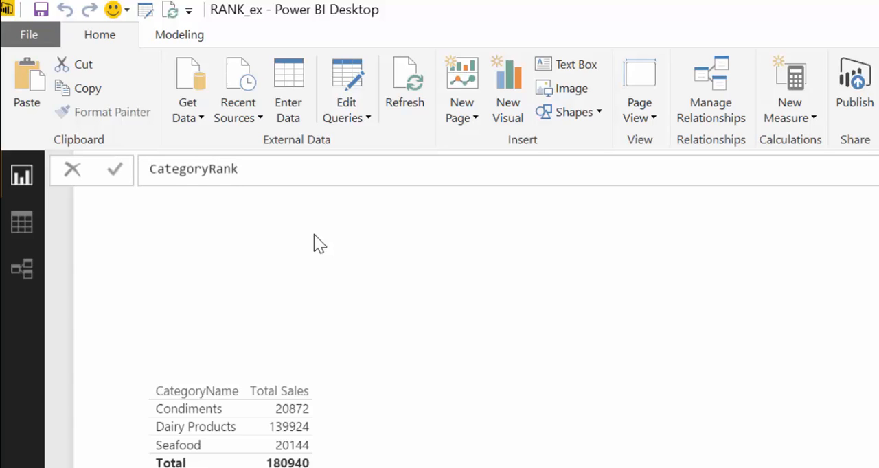
pyautogui.write('=')
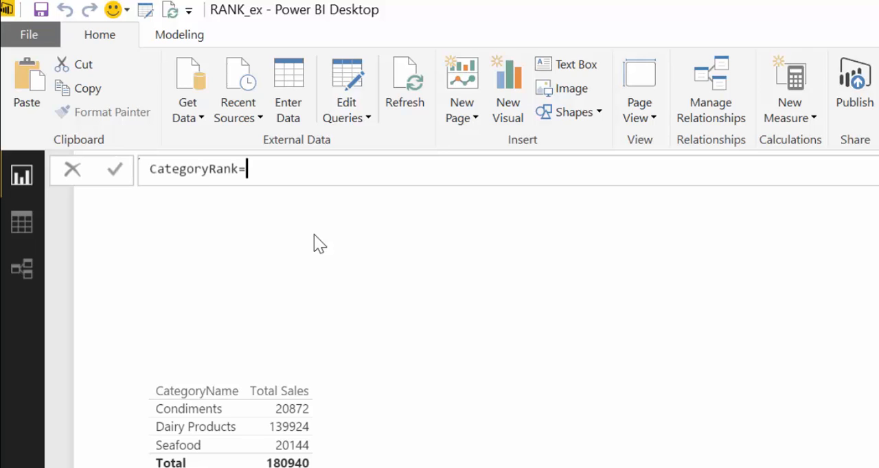
# Step: Enter the formula RANKX(ALL(Categories),[Total Sales],,1) for ascending category rank
pyautogui.write('Ran')
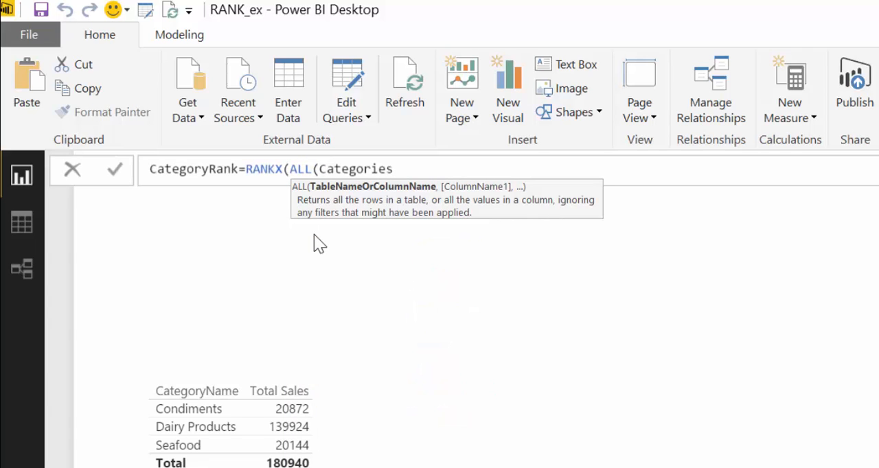
pyautogui.write(');;')
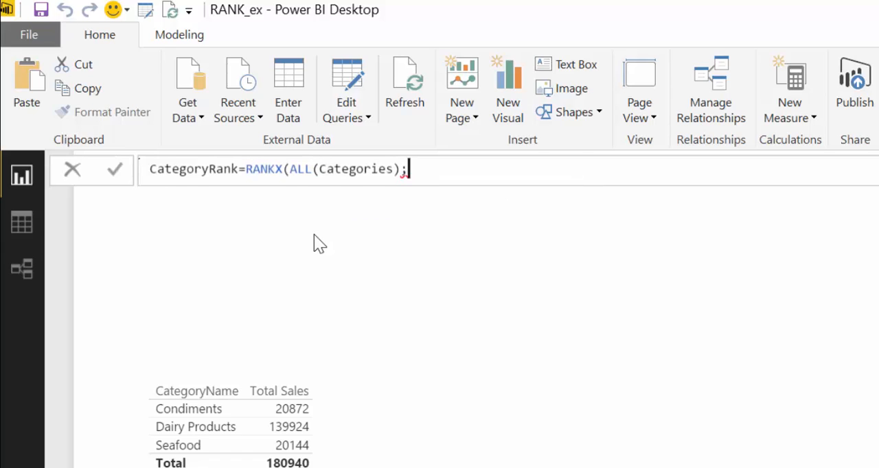
pyautogui.write(',')
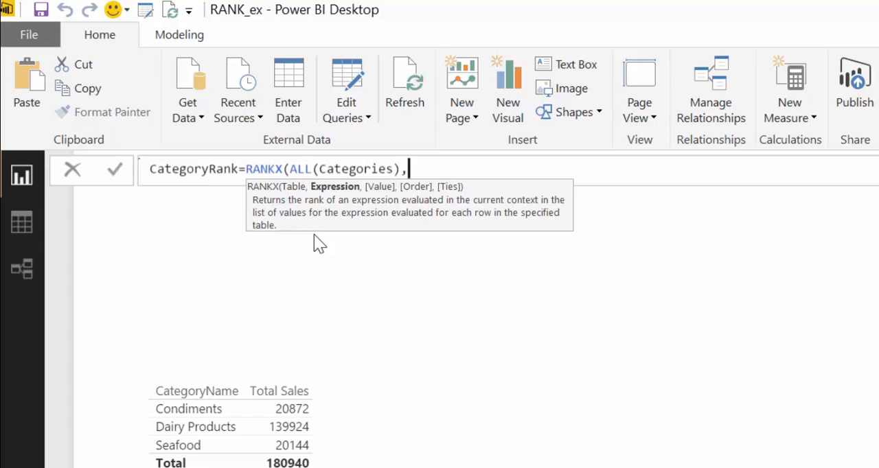
pyautogui.write('8')
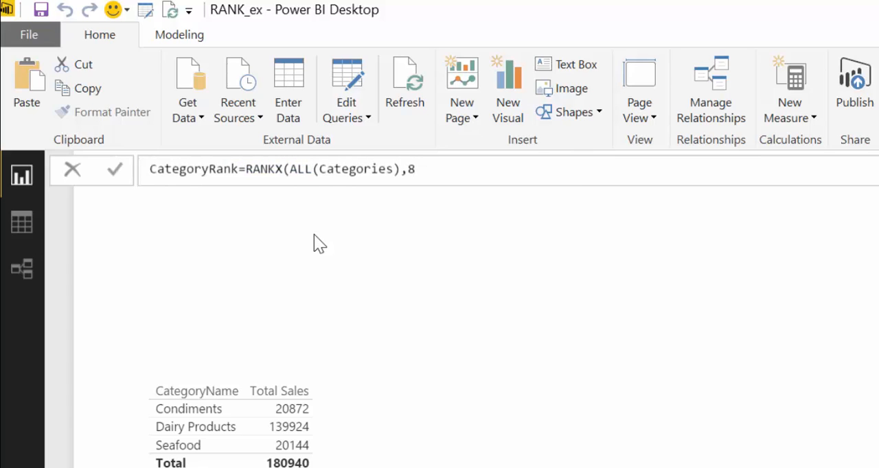
pyautogui.press('Backspace')
pyautogui.write('[Total Sales')
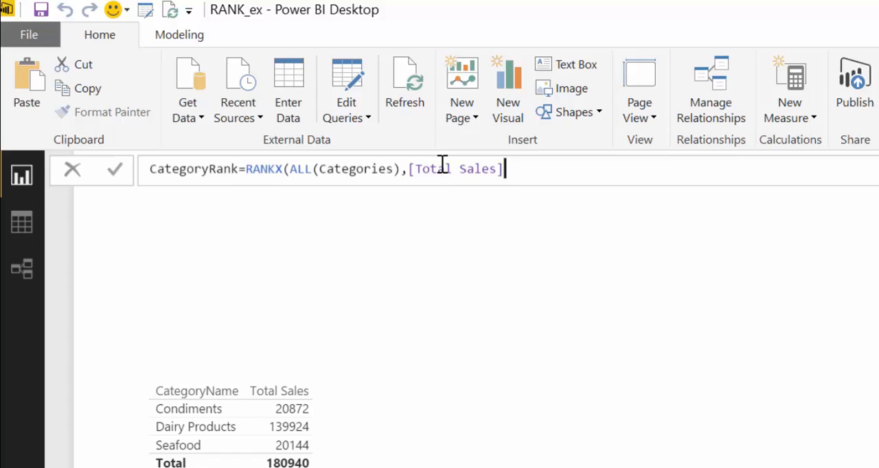
pyautogui.write(',')
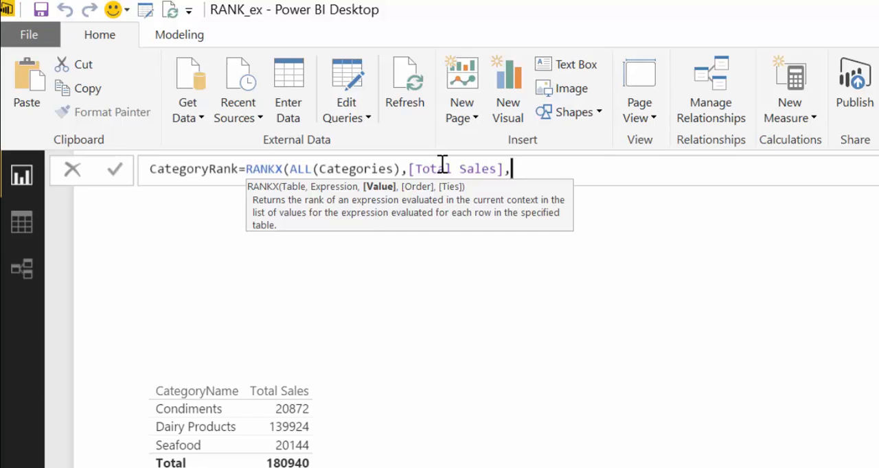
pyautogui.write(',')
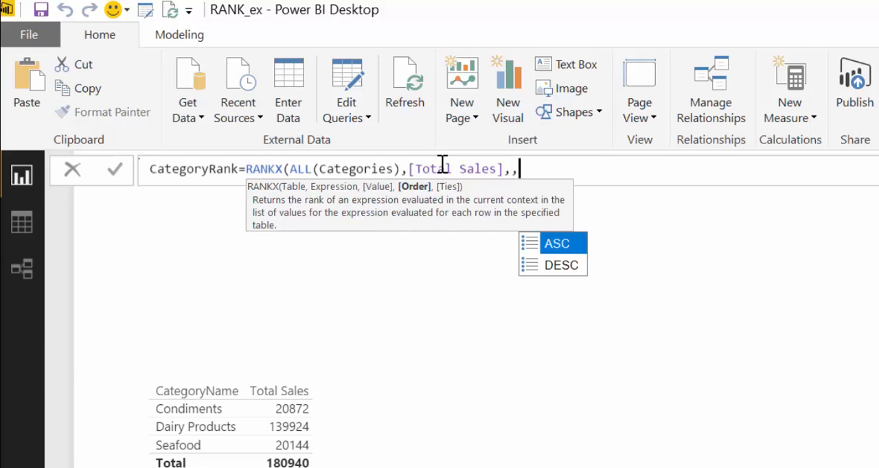
pyautogui.write('1')
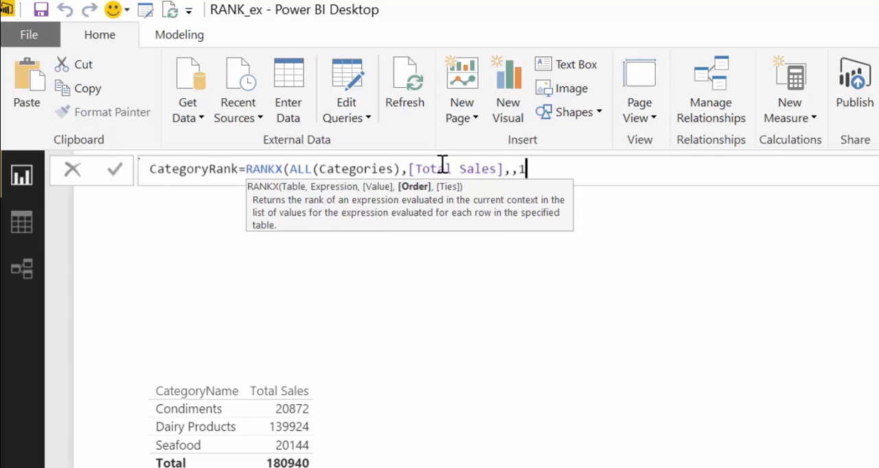
pyautogui.write(',')
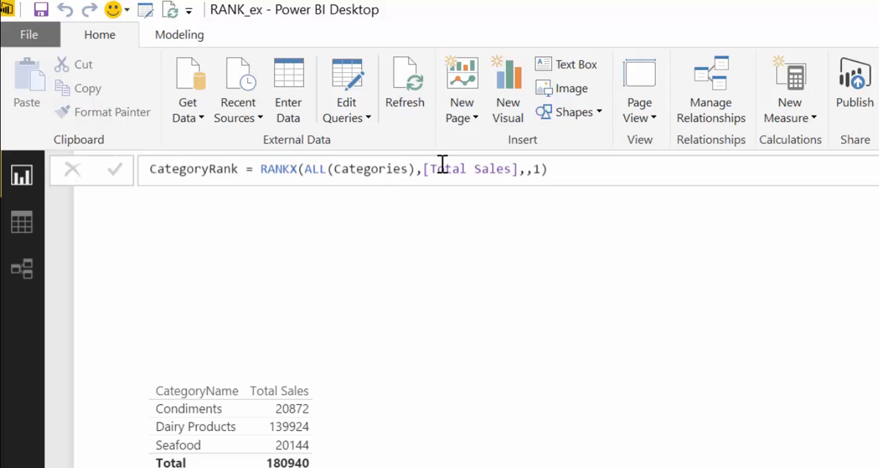
pyautogui.moveTo(652, 440)
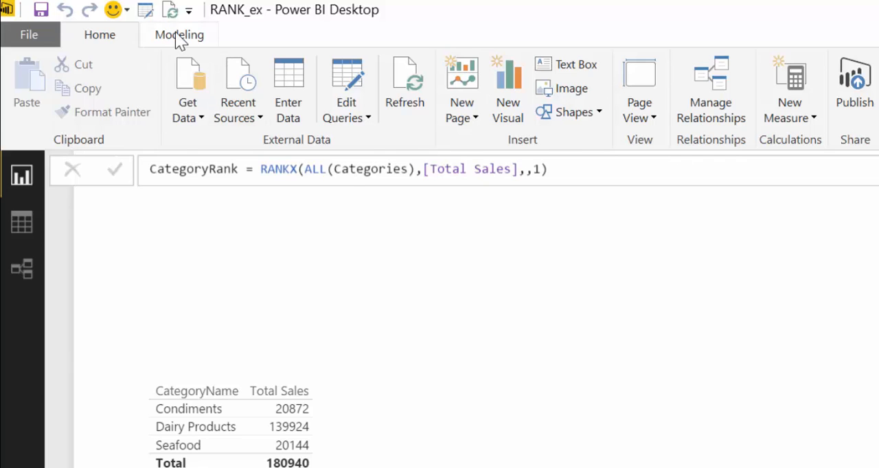
# Step: Check on the Modeling tab that CategoryRank's home table is Categories
pyautogui.click(179, 34)
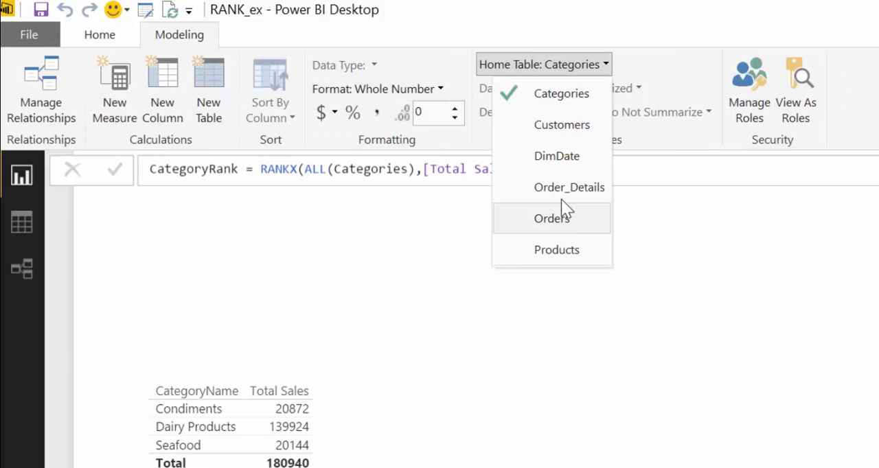
pyautogui.moveTo(564, 199)
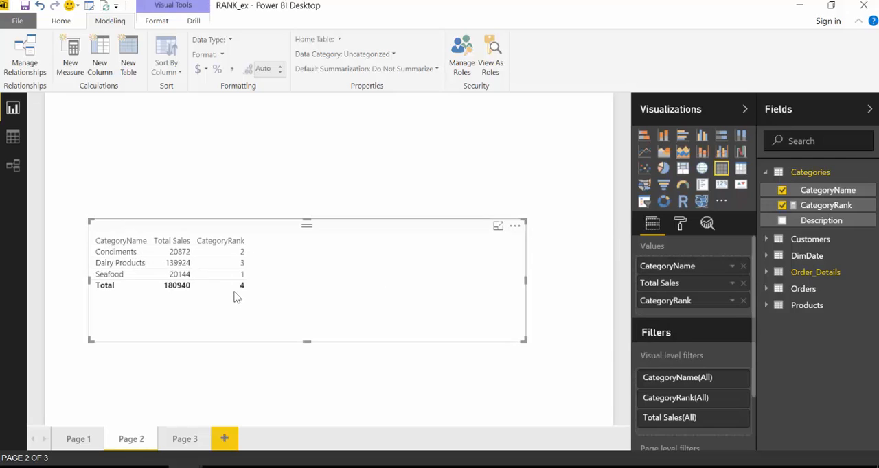
pyautogui.moveTo(373, 315)
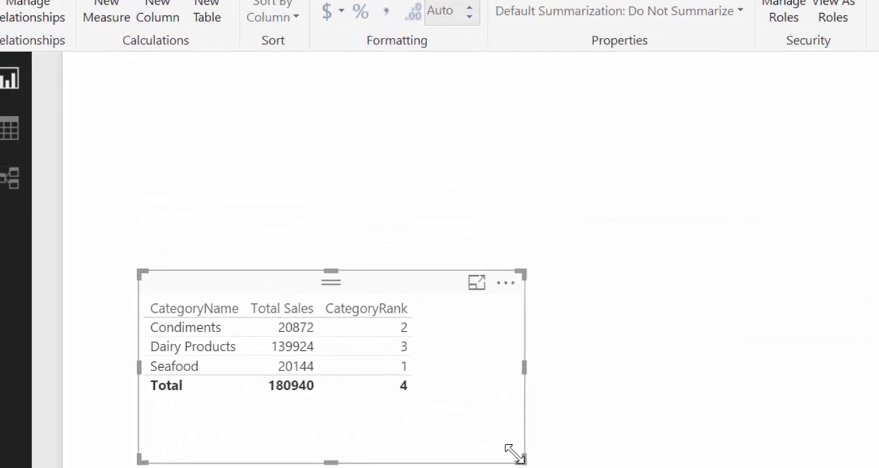
# Step: Sort the category table by CategoryRank so Seafood's rank 1 comes first
pyautogui.click(366, 309)
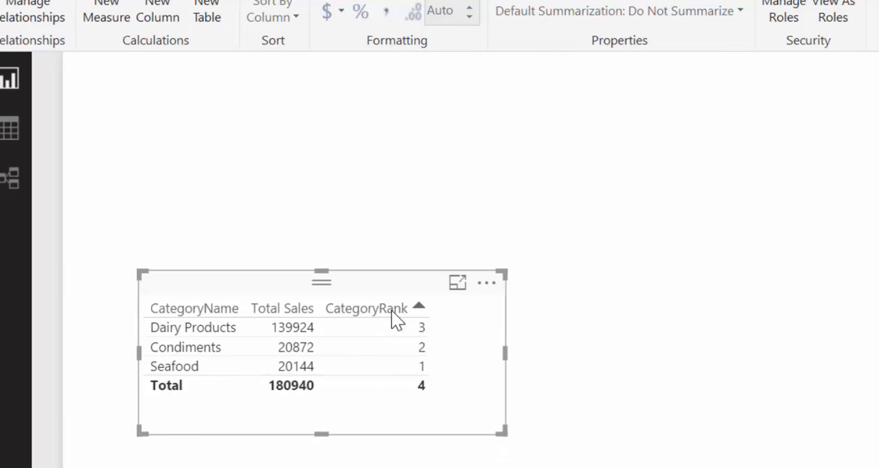
pyautogui.click(419, 308)
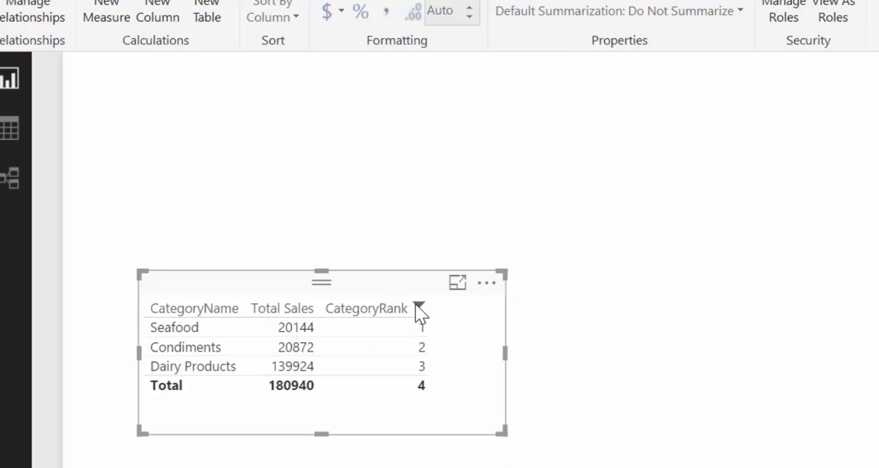
pyautogui.click(418, 308)
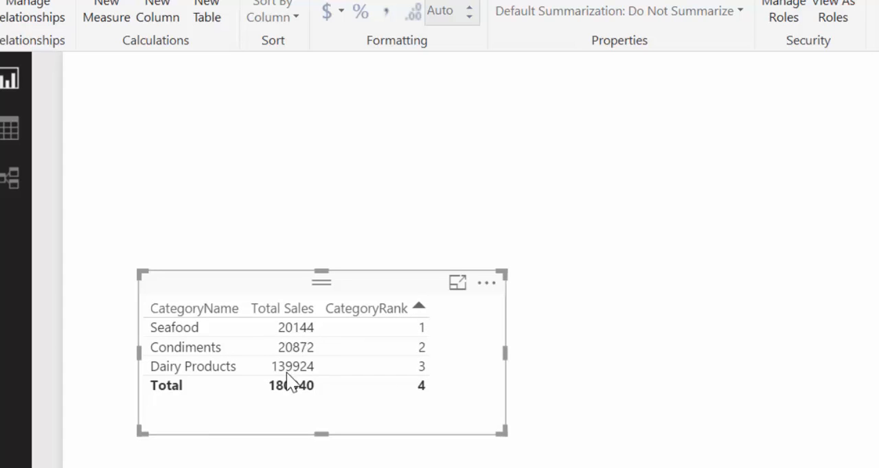
pyautogui.moveTo(294, 353)
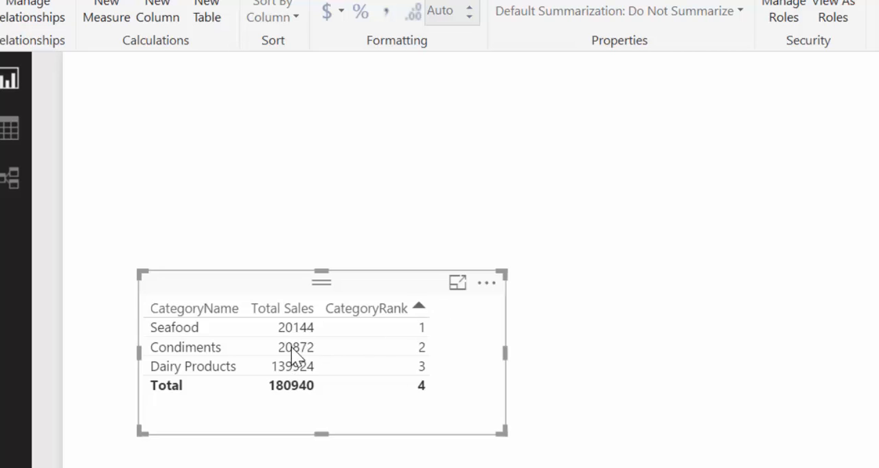
pyautogui.moveTo(296, 347)
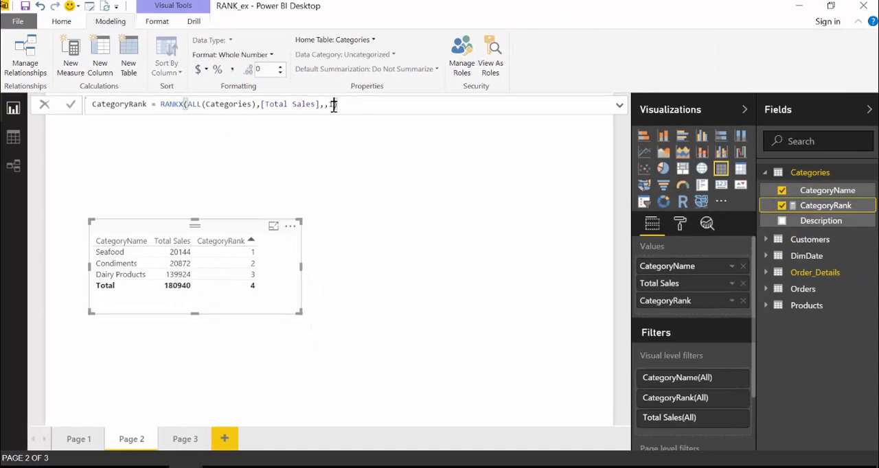
# Step: Change the RANKX order argument to 0 for descending ranking
pyautogui.write(',')
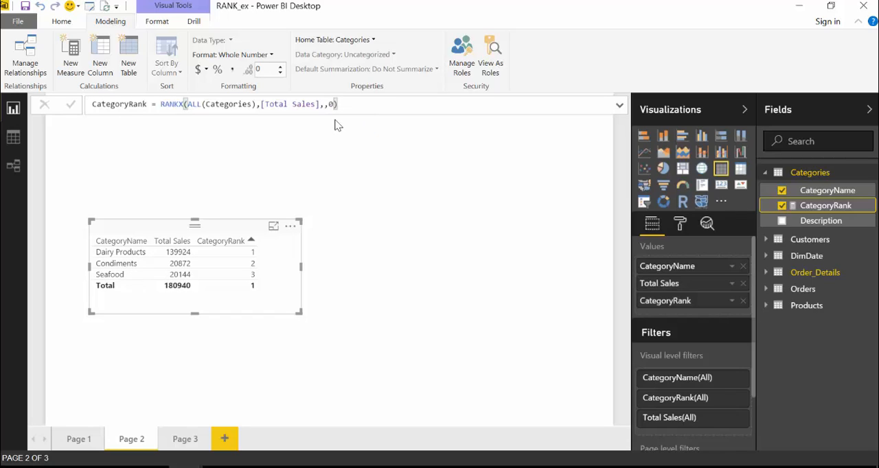
pyautogui.moveTo(162, 264)
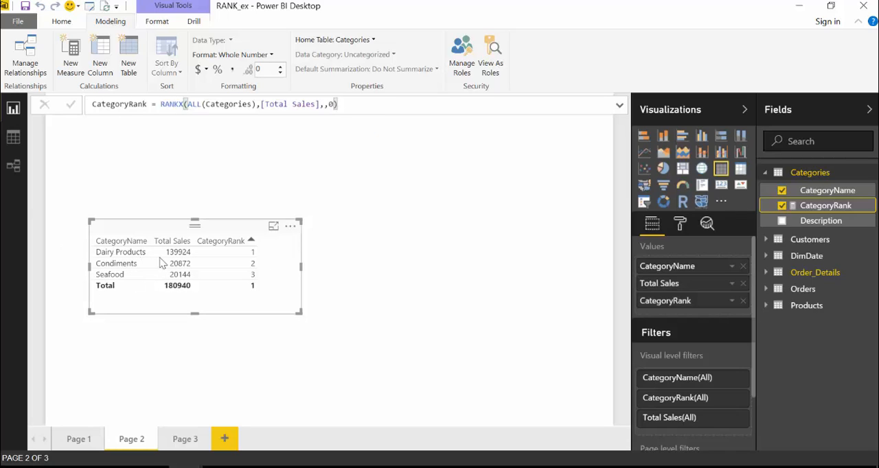
pyautogui.moveTo(257, 275)
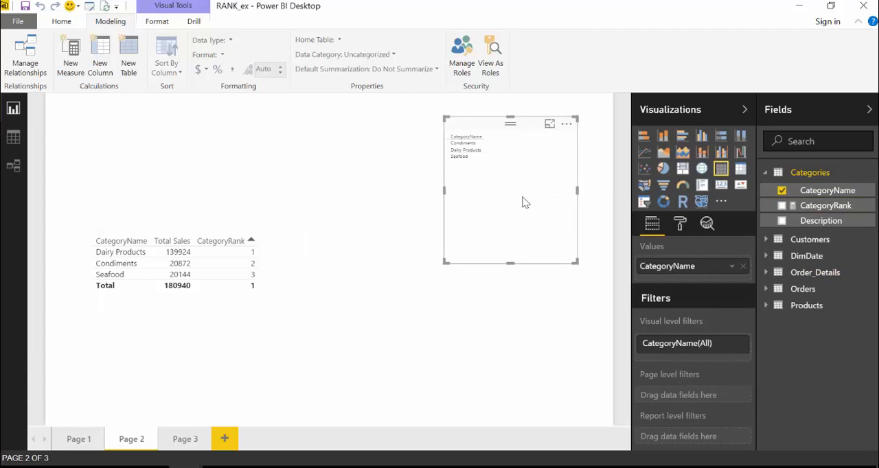
# Step: Turn the CategoryName visual into a slicer and select Dairy Products plus Seafood
pyautogui.click(644, 201)
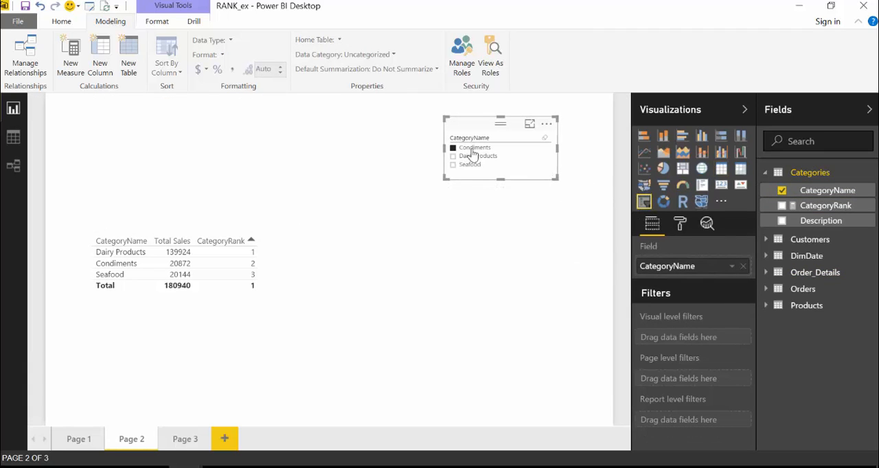
pyautogui.click(453, 148)
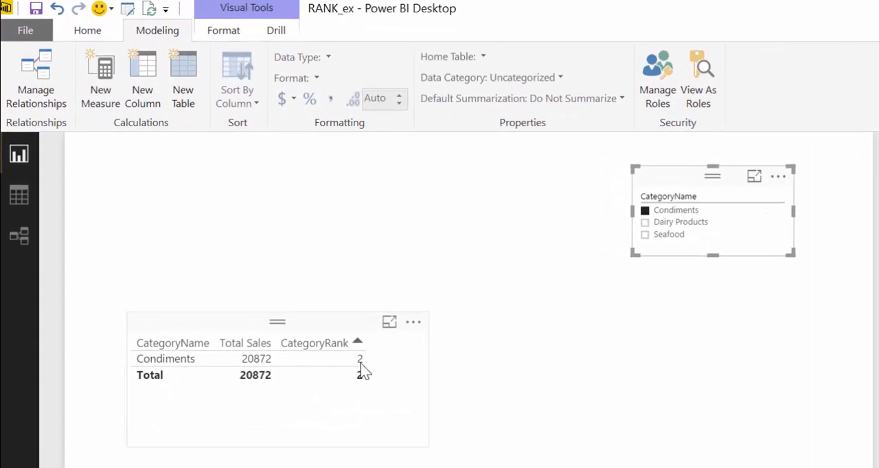
pyautogui.click(644, 234)
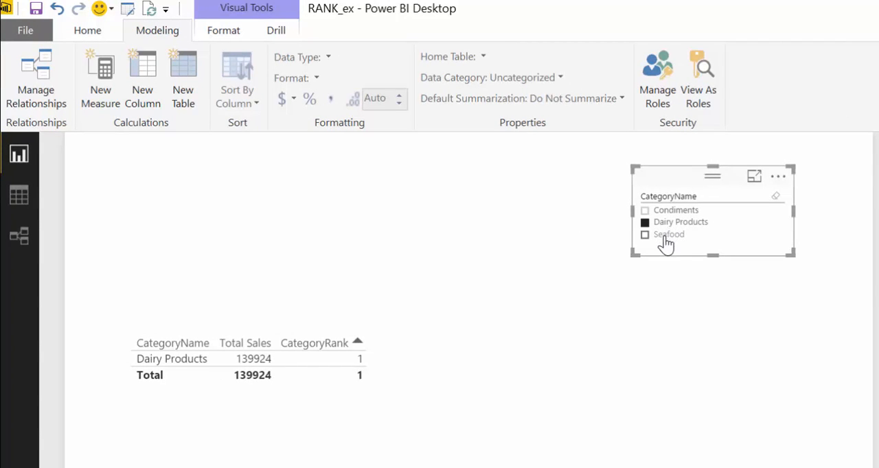
pyautogui.click(644, 235)
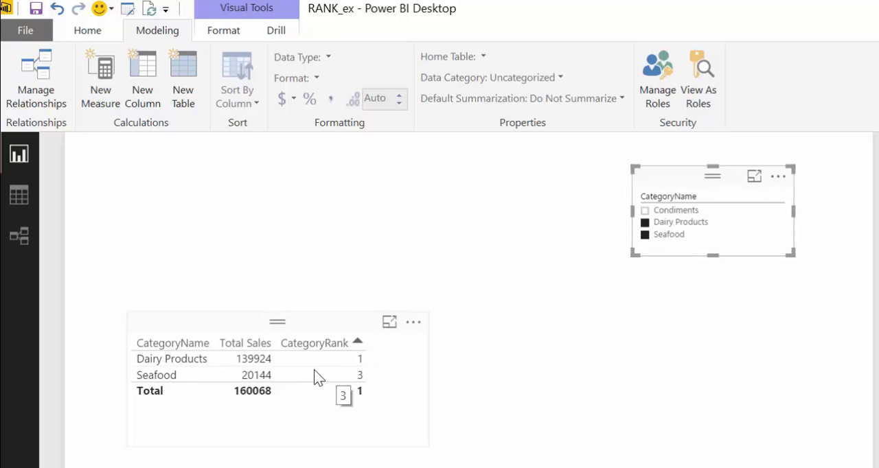
pyautogui.moveTo(275, 376)
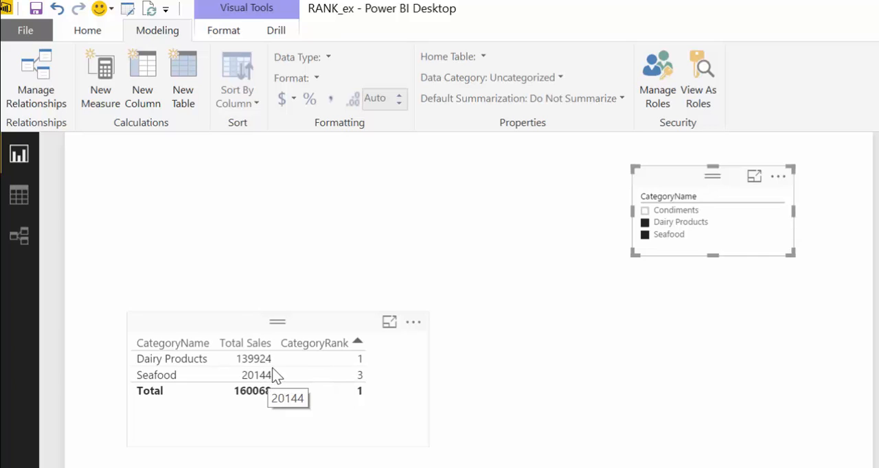
pyautogui.moveTo(268, 390)
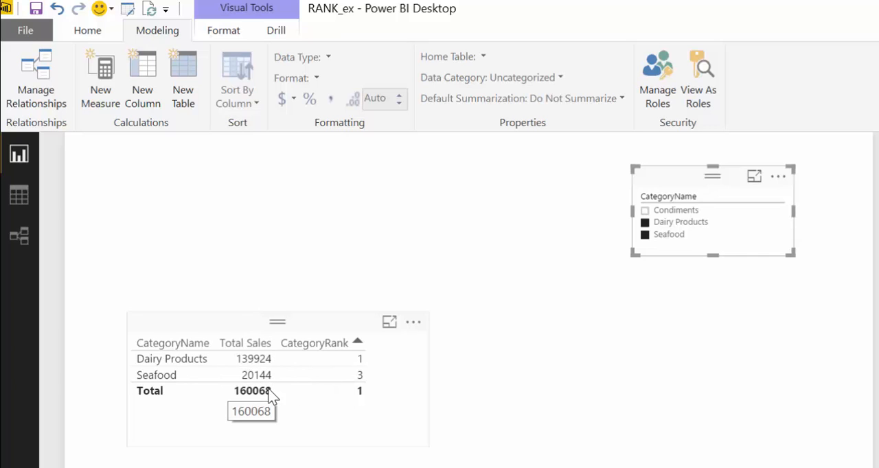
pyautogui.moveTo(171, 358)
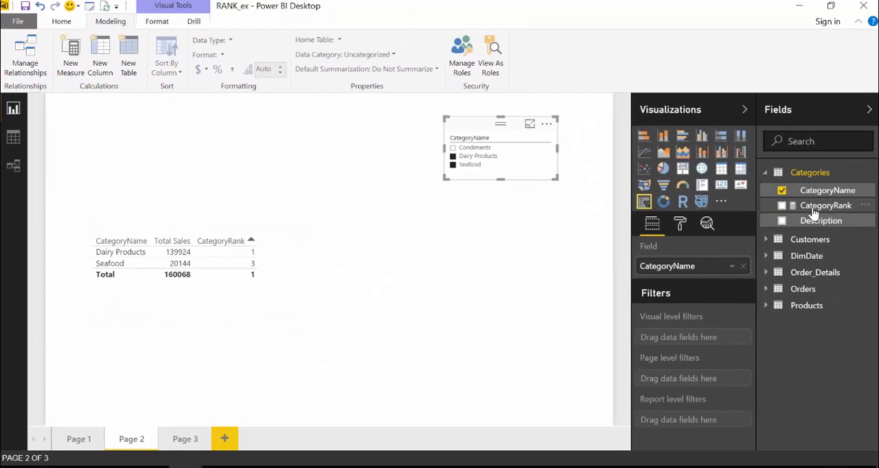
# Step: Create SelectedCategoryRank with RANKX over ALLSELECTED(Categories) and add it to the table
pyautogui.click(826, 205)
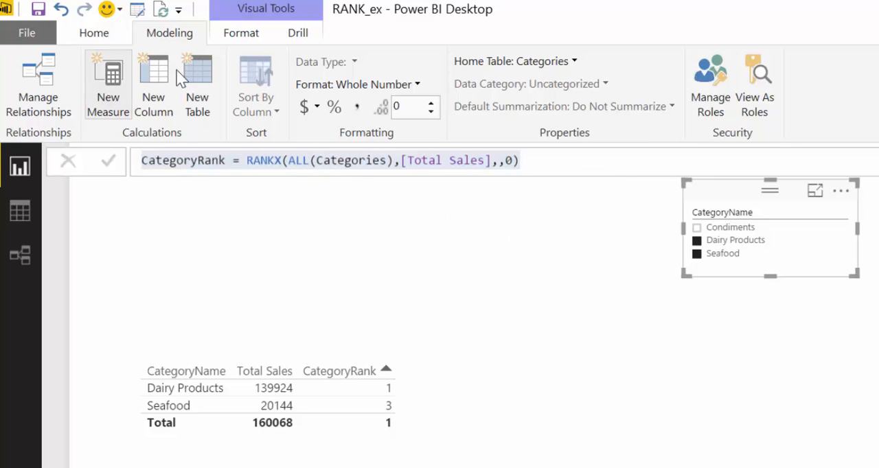
pyautogui.click(107, 86)
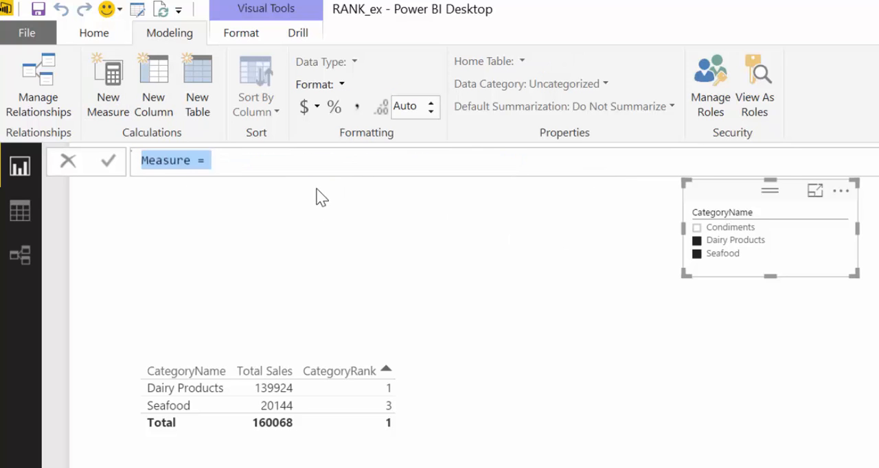
pyautogui.write('CategoryRank = RANKX(ALL(Categories),[Total Sales],,0)')
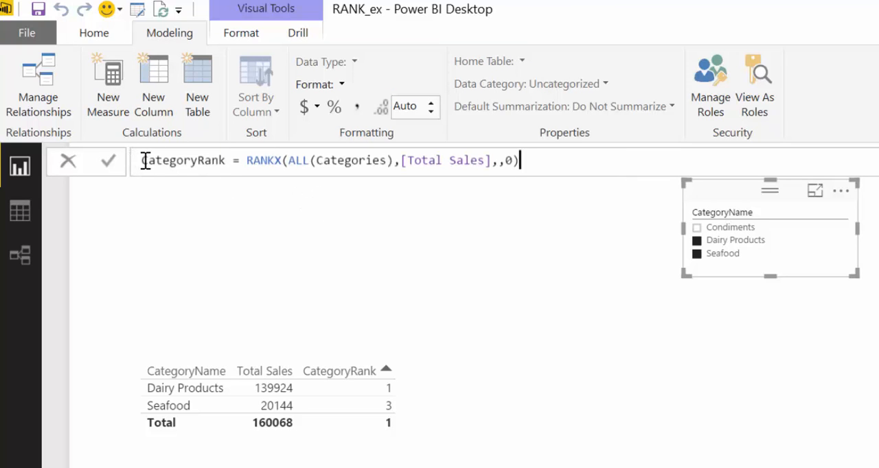
pyautogui.write('Se')
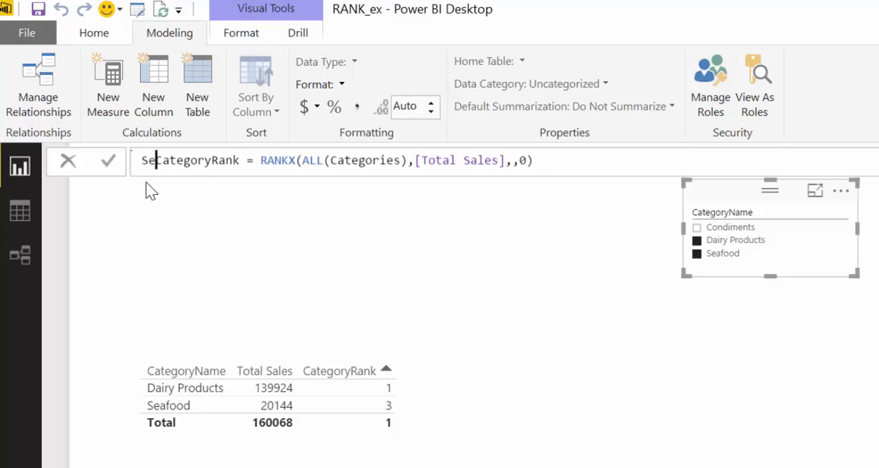
pyautogui.write('lected')
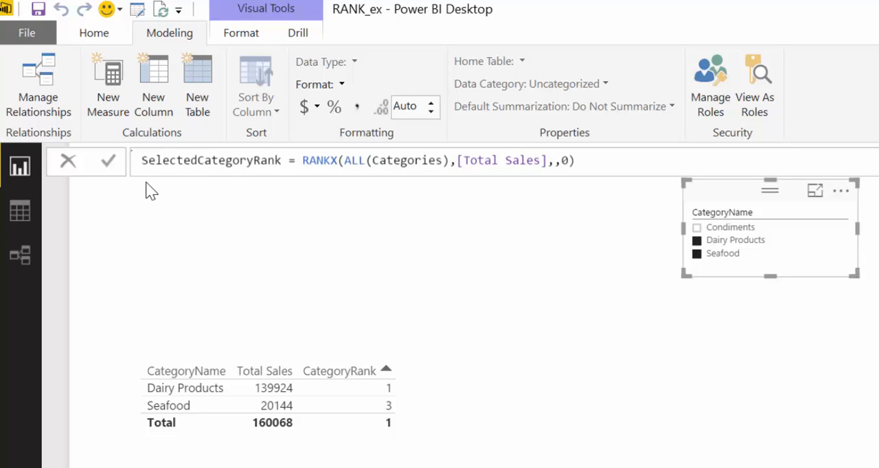
pyautogui.moveTo(358, 384)
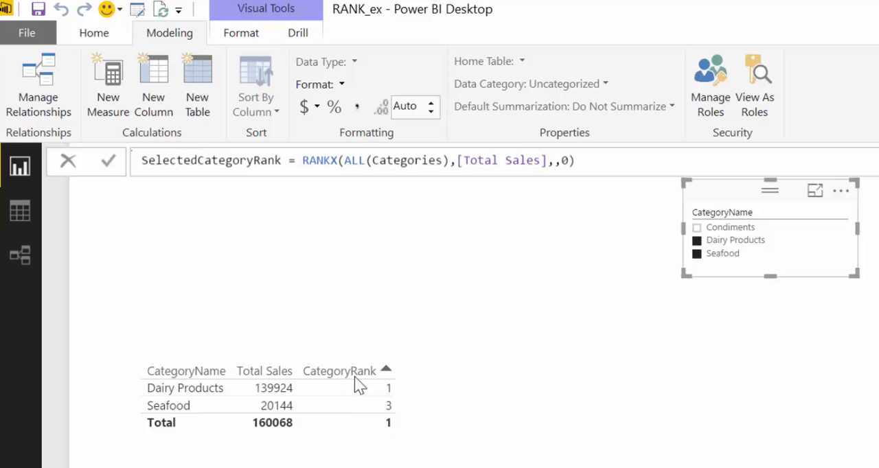
pyautogui.moveTo(321, 258)
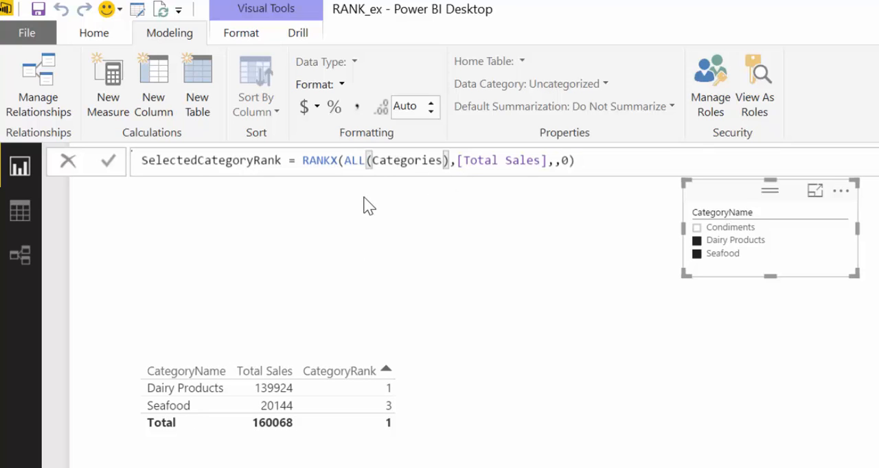
pyautogui.write('ALLSELECTED')
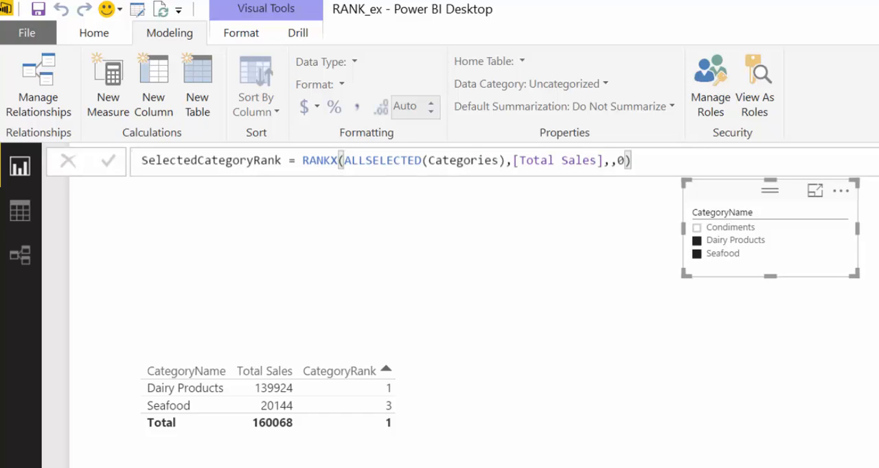
pyautogui.click(108, 160)
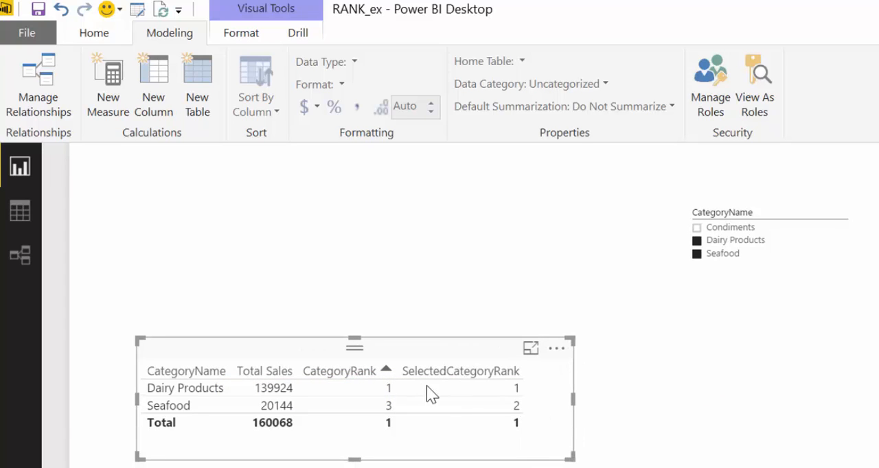
pyautogui.moveTo(839, 218)
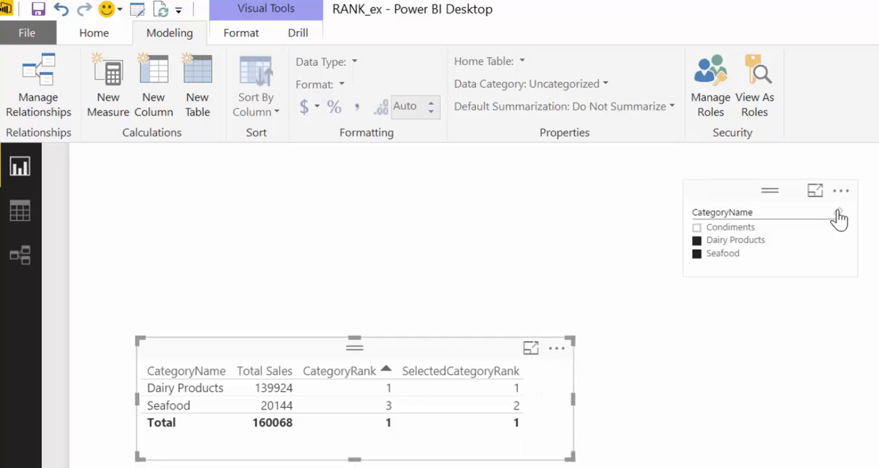
# Step: Clear the category slicer, then select Condiments and Dairy Products to compare ranks
pyautogui.click(697, 240)
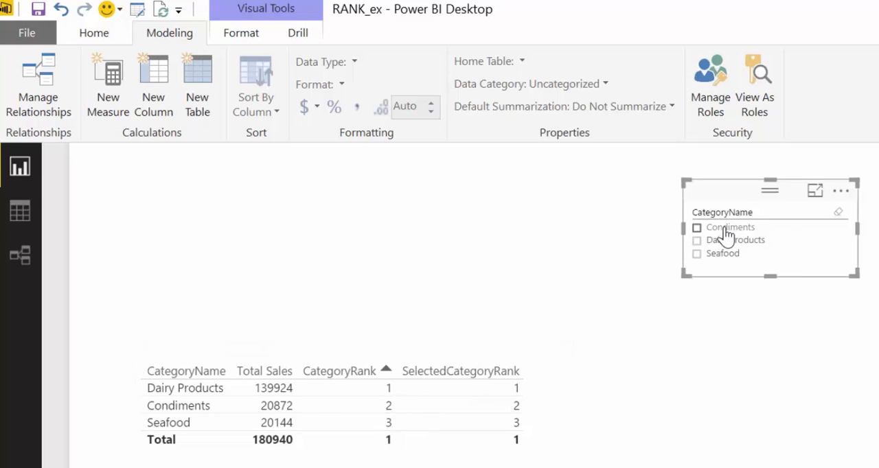
pyautogui.click(697, 227)
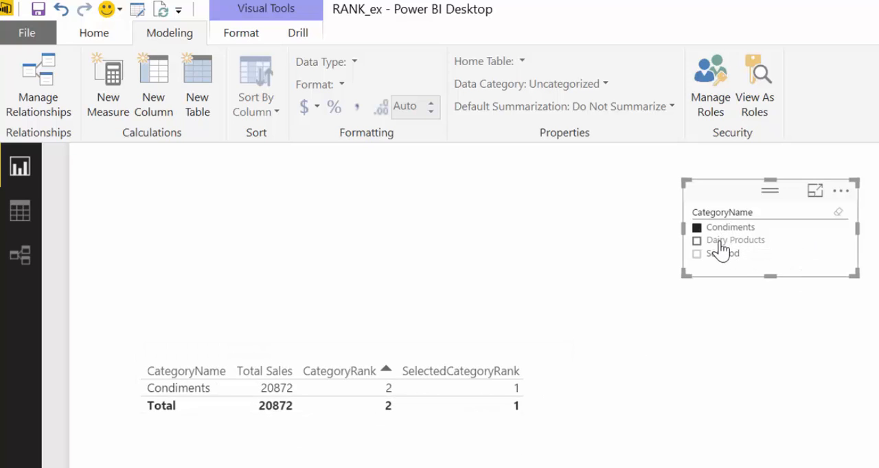
pyautogui.click(697, 240)
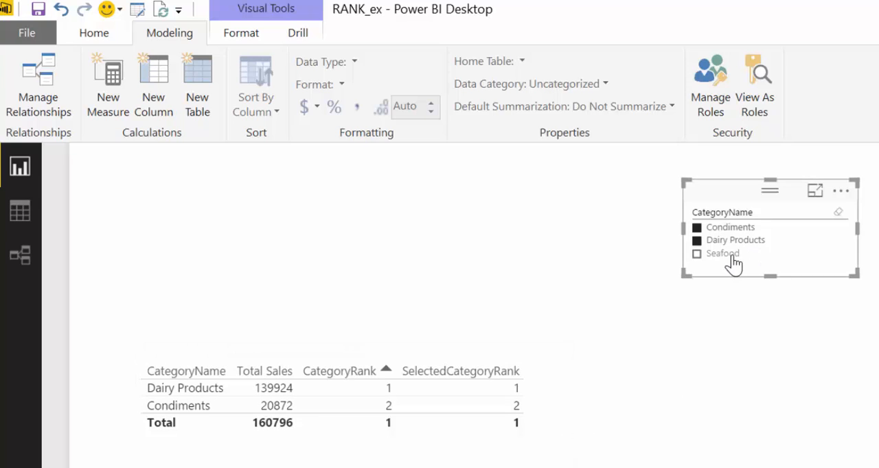
pyautogui.click(696, 253)
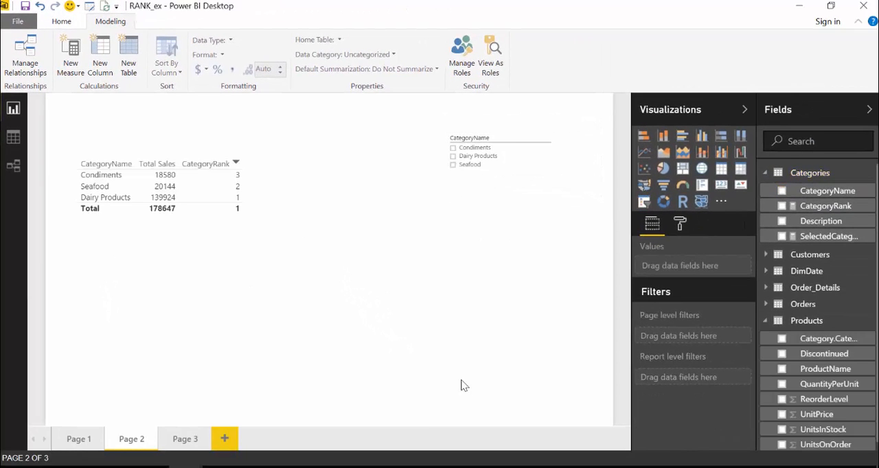
pyautogui.moveTo(825, 369)
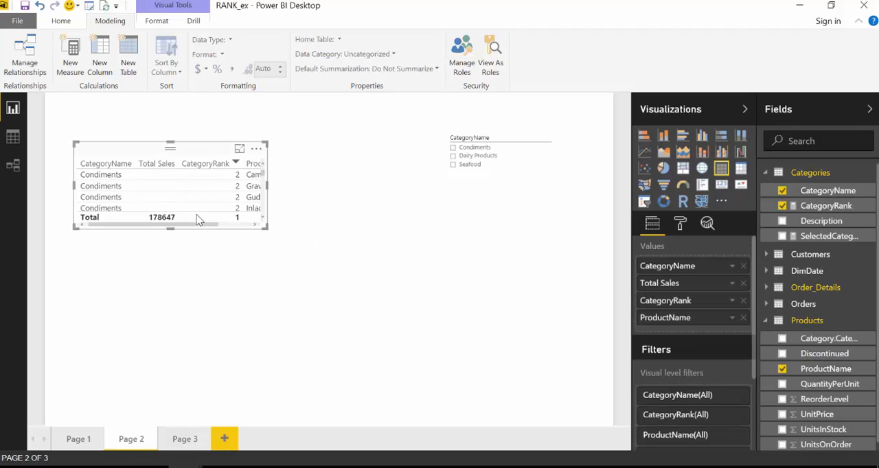
pyautogui.moveTo(266, 228); pyautogui.dragTo(396, 357)
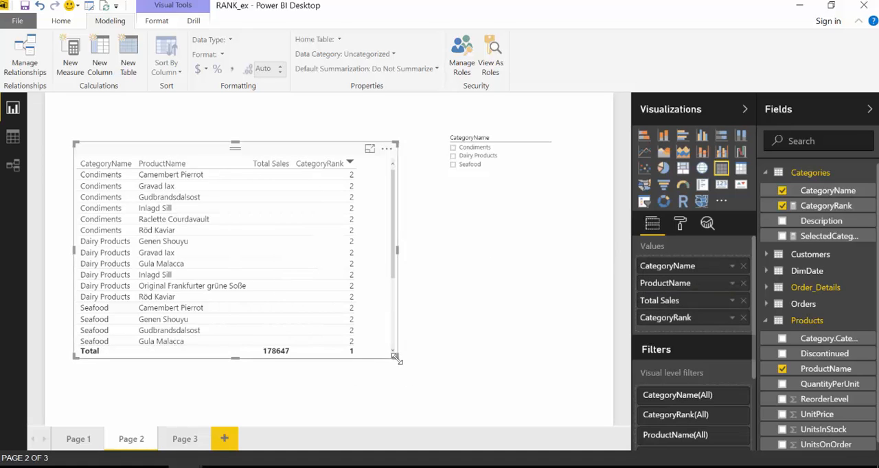
pyautogui.scroll(-3)
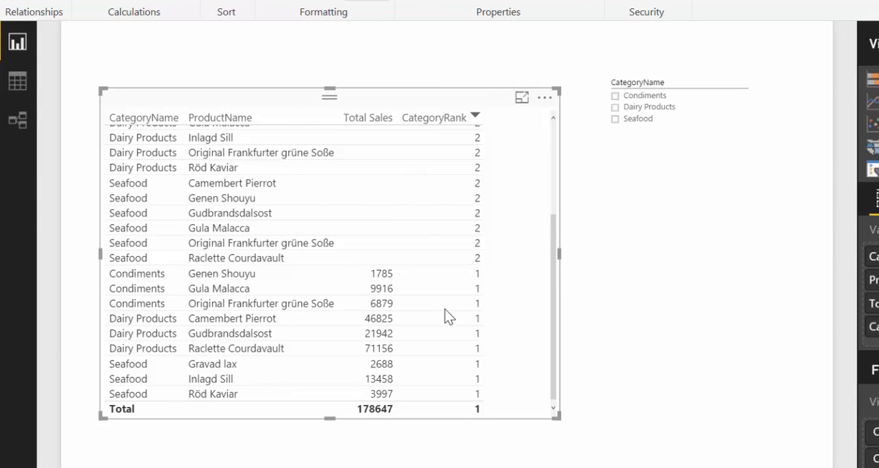
pyautogui.moveTo(470, 305)
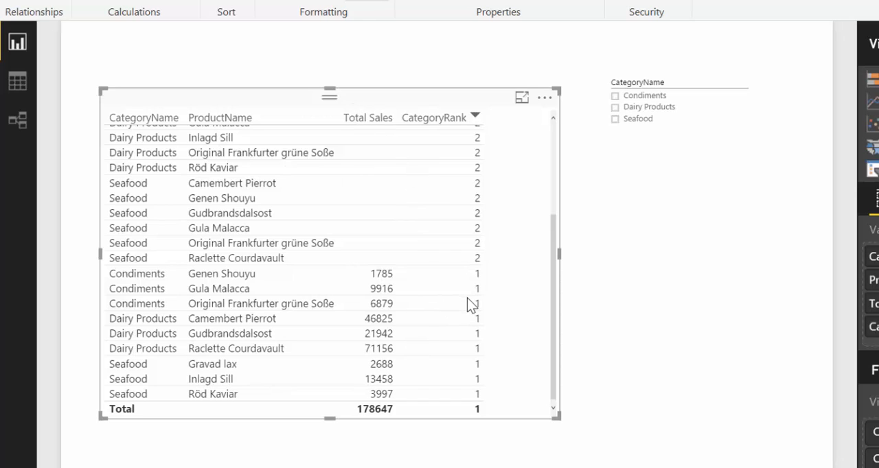
pyautogui.moveTo(380, 151)
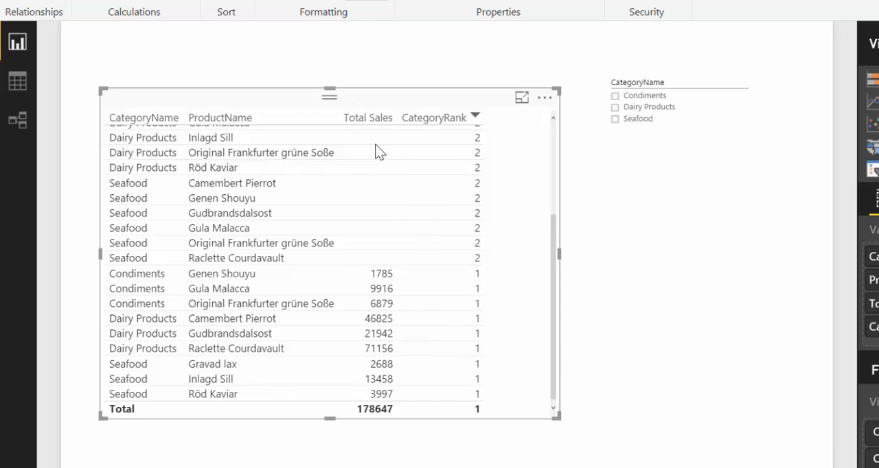
pyautogui.moveTo(480, 142)
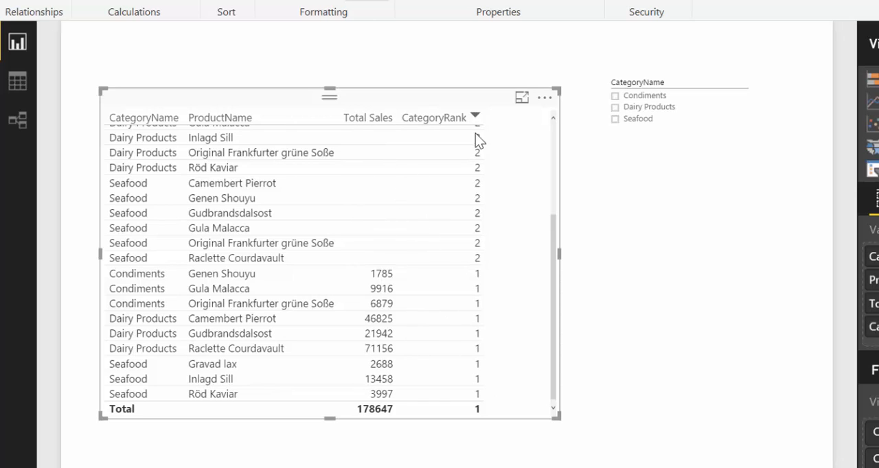
pyautogui.moveTo(490, 252)
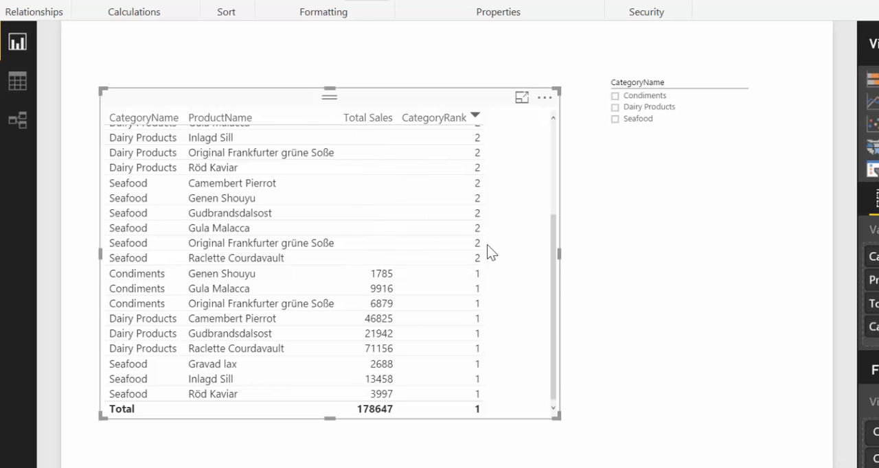
pyautogui.moveTo(433, 194)
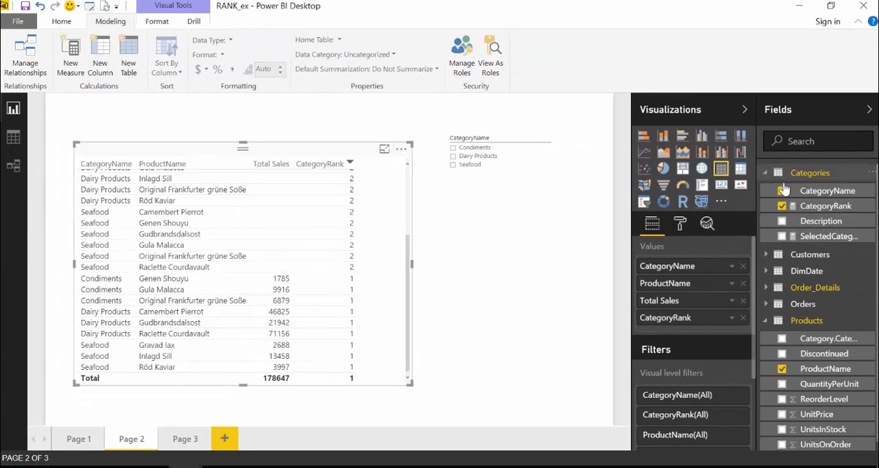
pyautogui.moveTo(824, 206)
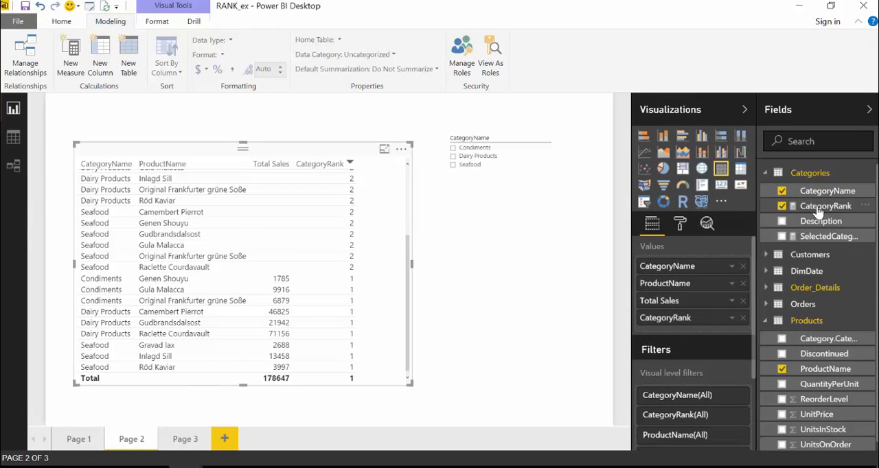
pyautogui.moveTo(825, 206)
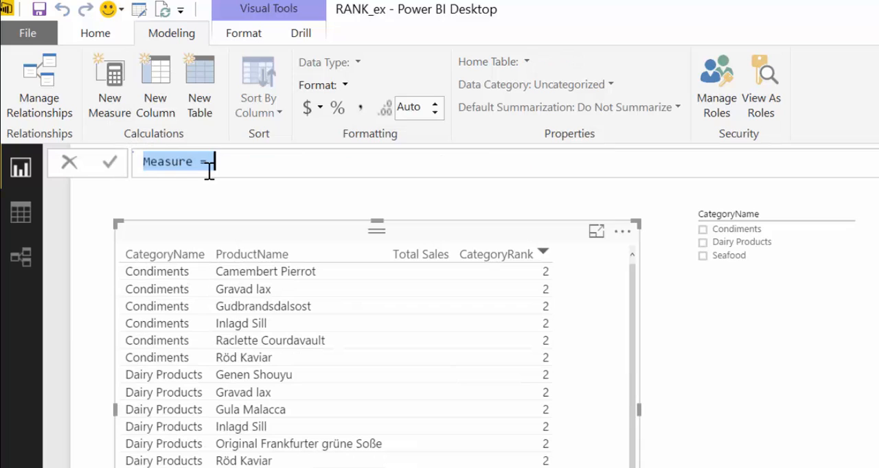
# Step: Paste the CategoryRank formula into a new measure renamed woBlanksCategoryRank
pyautogui.write('categoryRank = RANKX(ALL(Categories),[Total Sales],,0)')
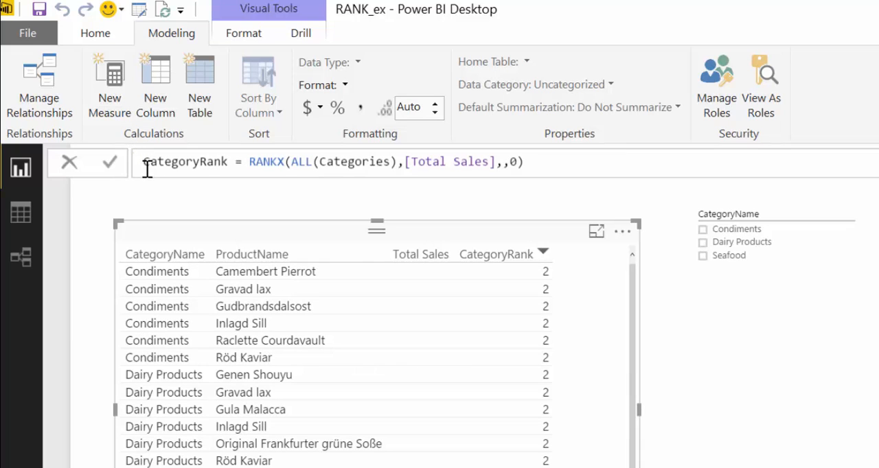
pyautogui.write('roBl')
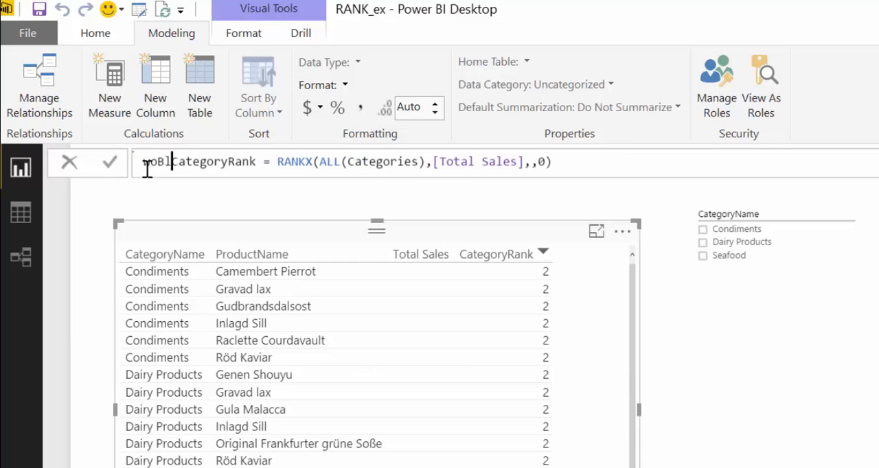
pyautogui.write('anks')
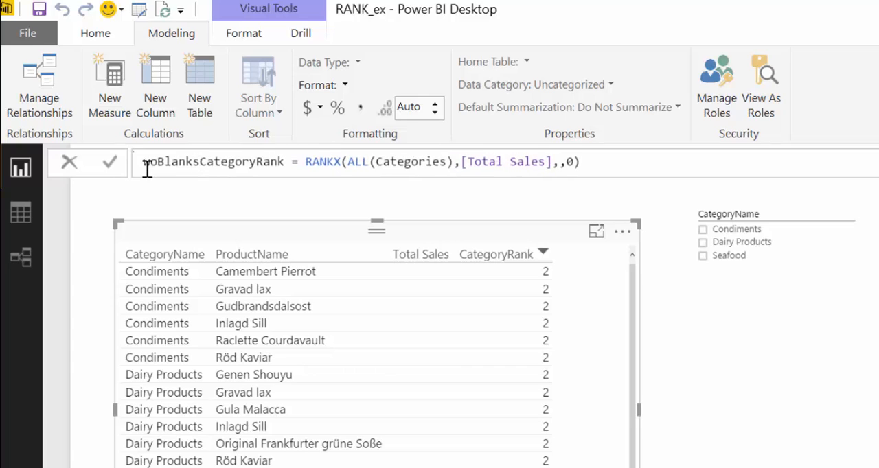
pyautogui.moveTo(377, 189)
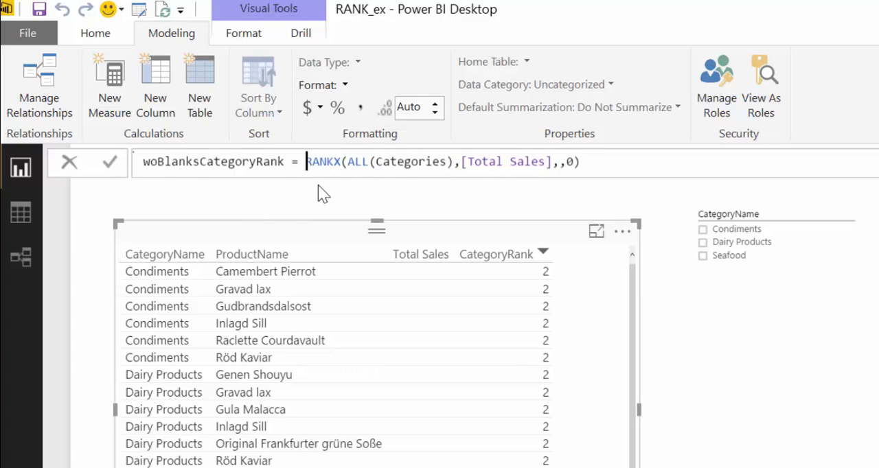
# Step: Wrap the RANKX in IF(NOT(ISBLANK([Total Sales])),…,BLANK()) to skip no-sales rows
pyautogui.write('IF(')
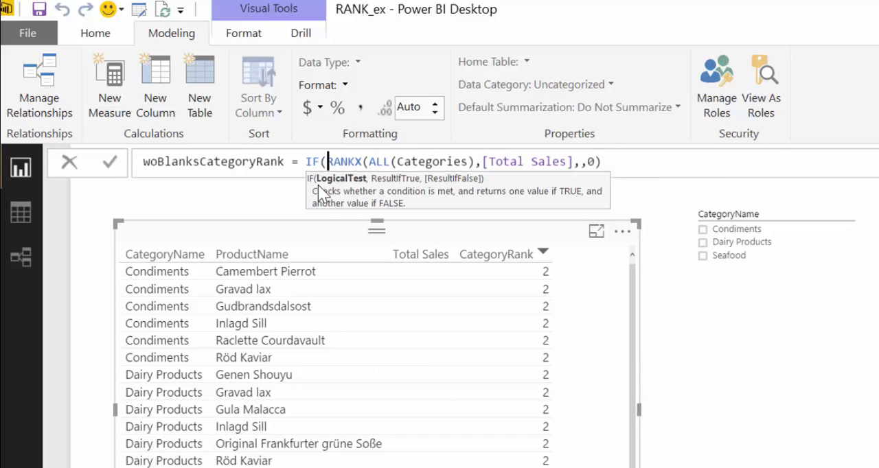
pyautogui.write('NOT(')
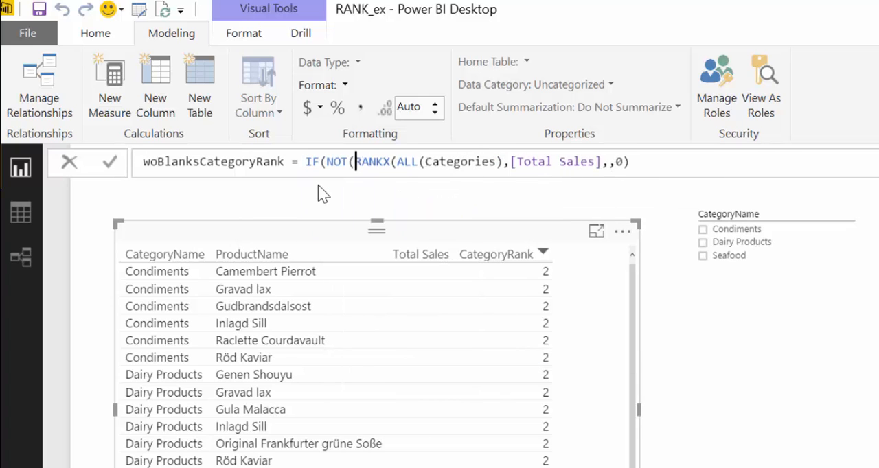
pyautogui.write('isb')
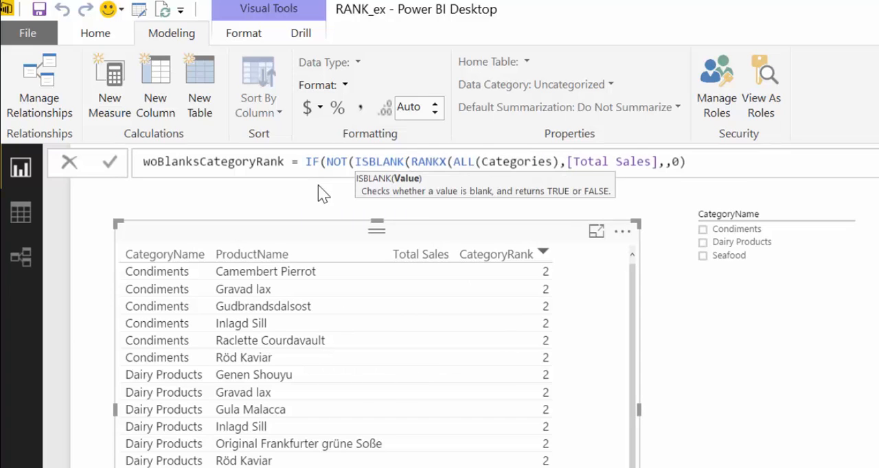
pyautogui.write('to')
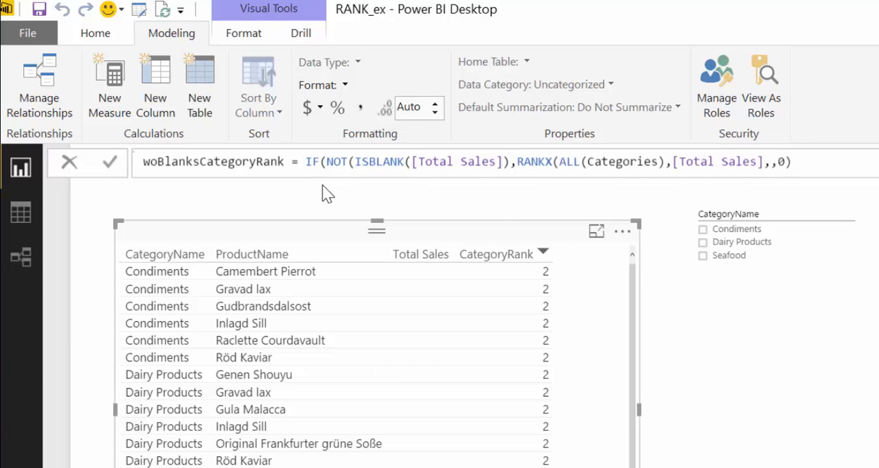
pyautogui.moveTo(390, 178)
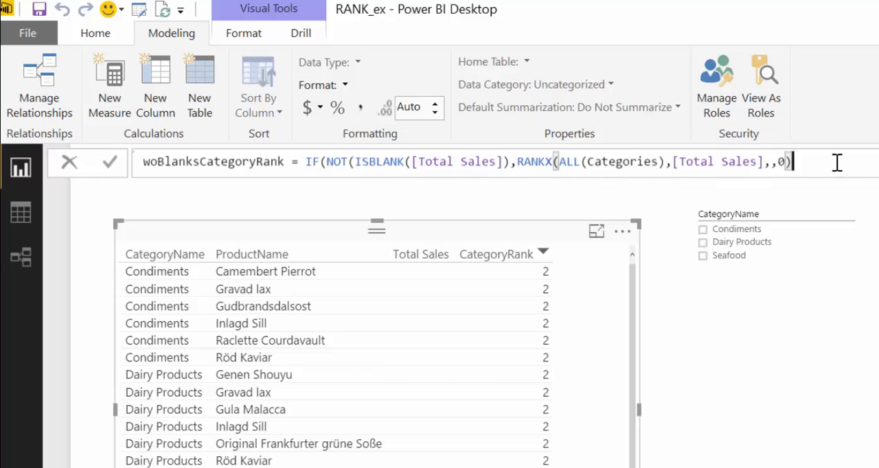
pyautogui.write(',')
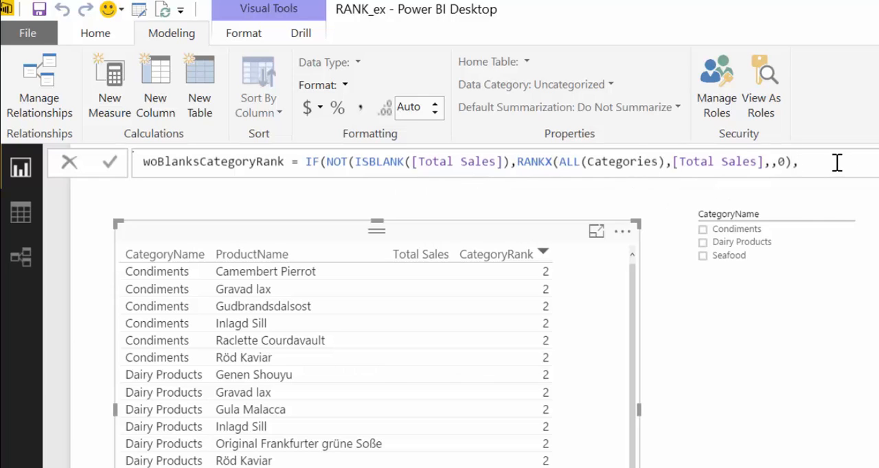
pyautogui.write('BLANK()')
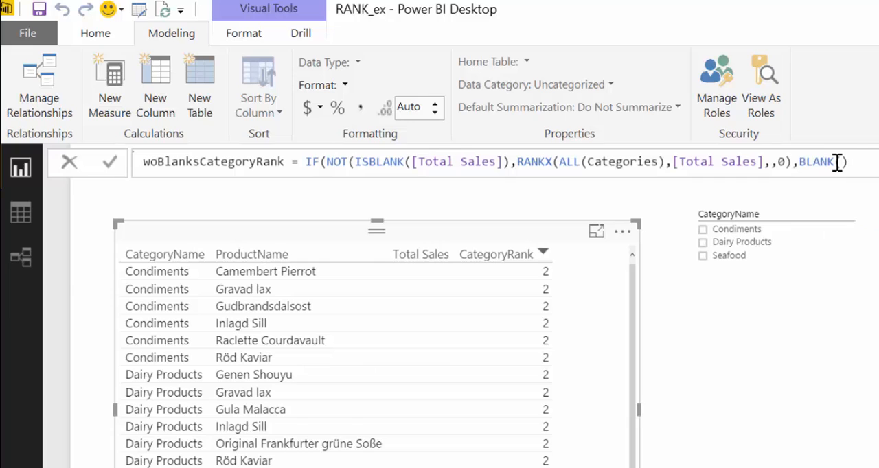
pyautogui.write('))')
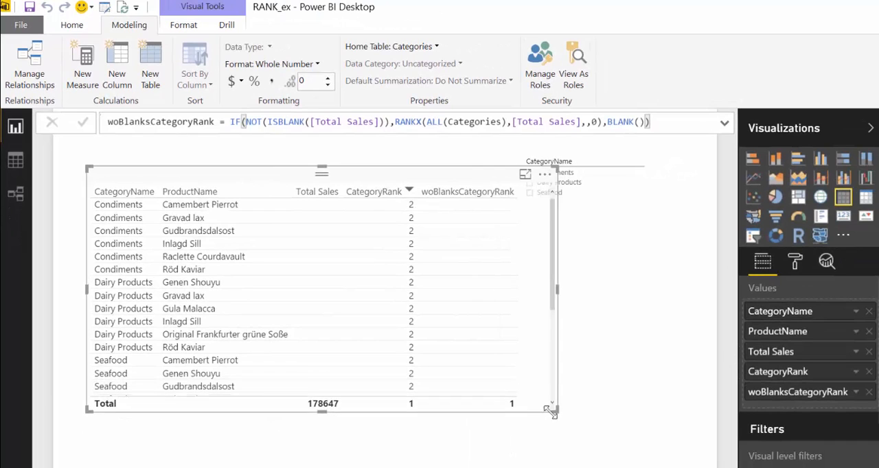
pyautogui.scroll(-3)
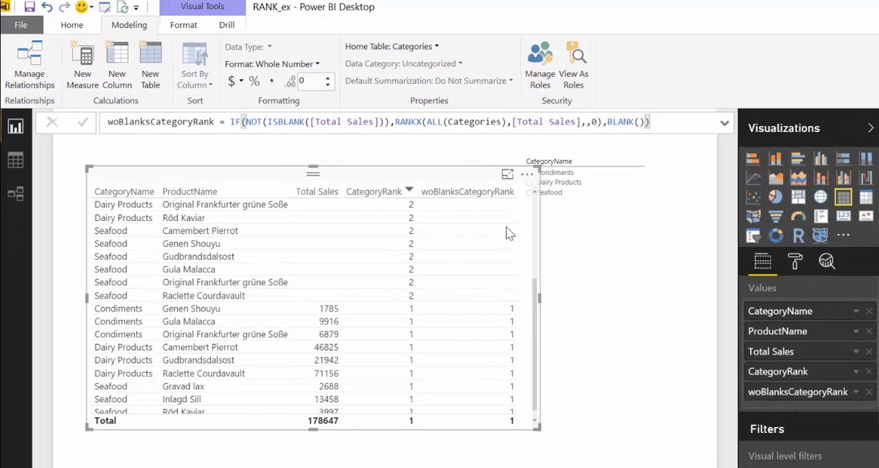
pyautogui.moveTo(493, 230)
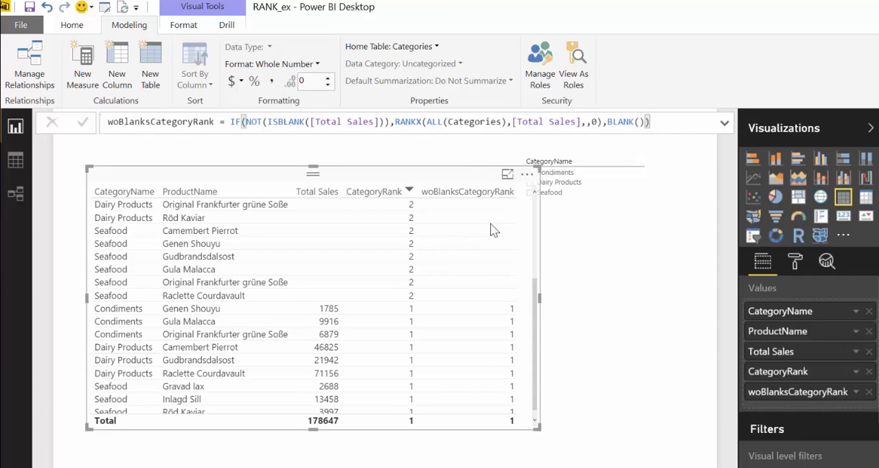
pyautogui.moveTo(315, 224)
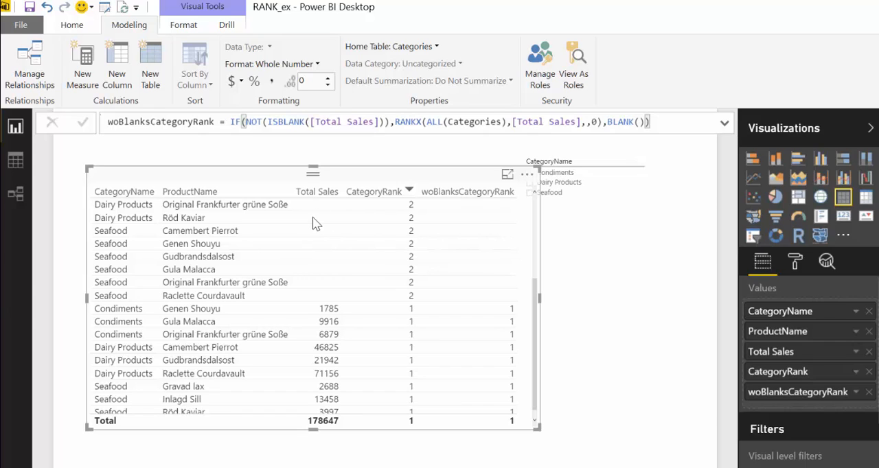
pyautogui.moveTo(386, 224)
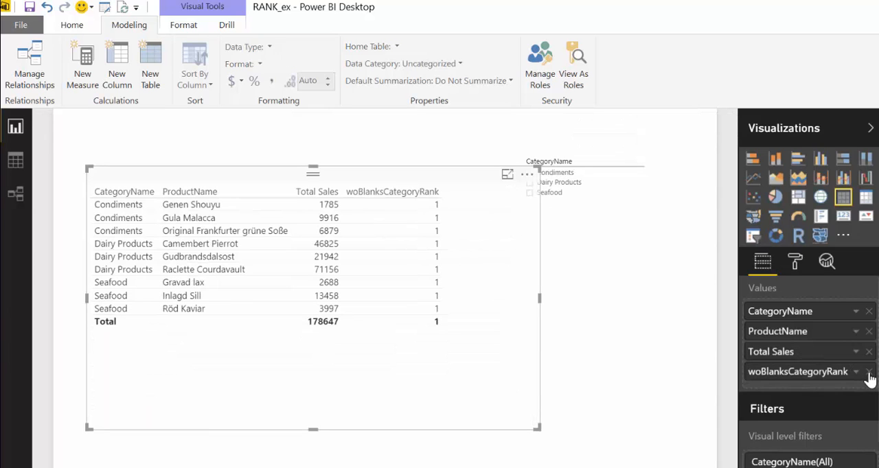
# Step: Shrink the table visual to fit its remaining product rows
pyautogui.moveTo(539, 429); pyautogui.dragTo(439, 360)
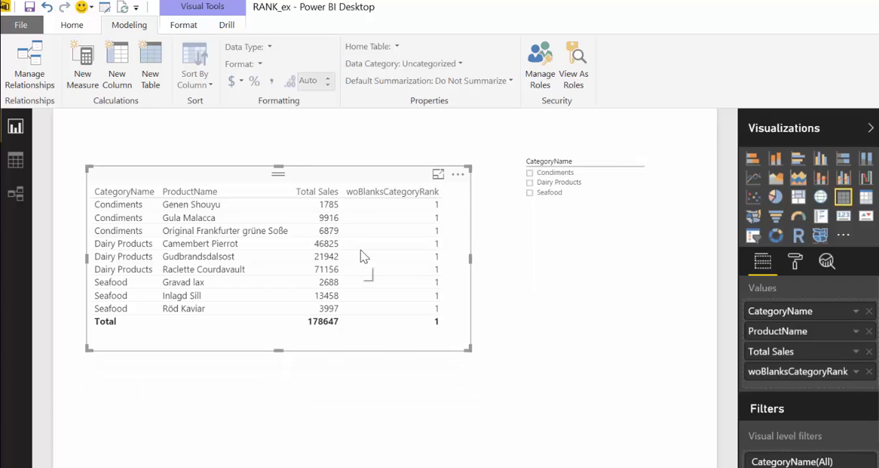
pyautogui.moveTo(149, 206)
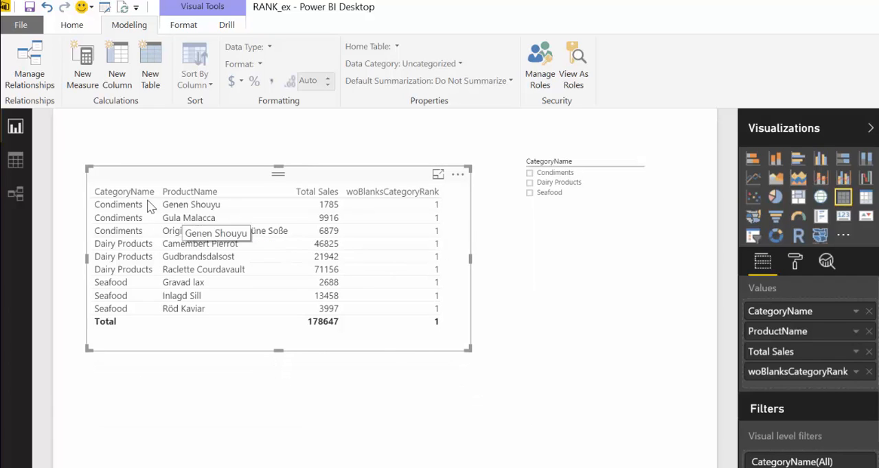
pyautogui.moveTo(370, 221)
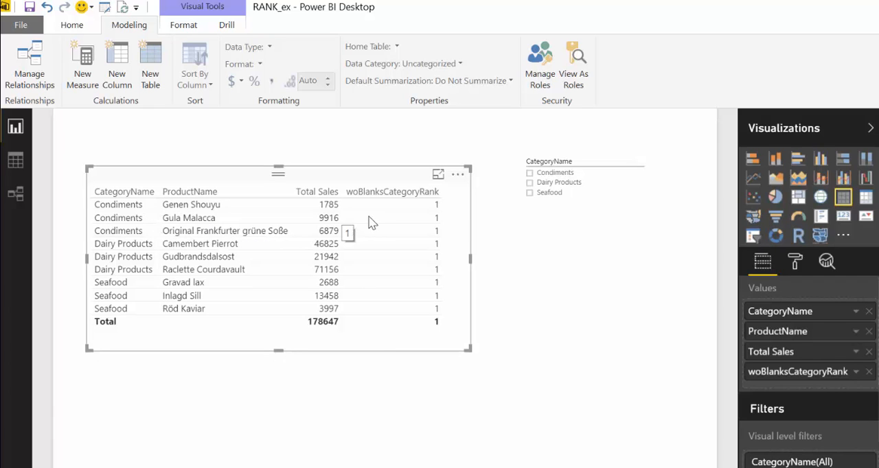
pyautogui.moveTo(349, 226)
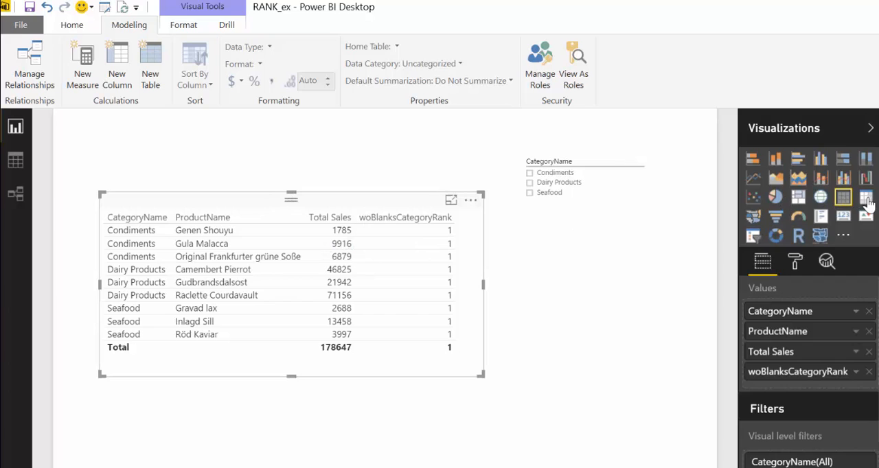
# Step: Convert the visual into a matrix grouping products under category subtotals
pyautogui.click(865, 197)
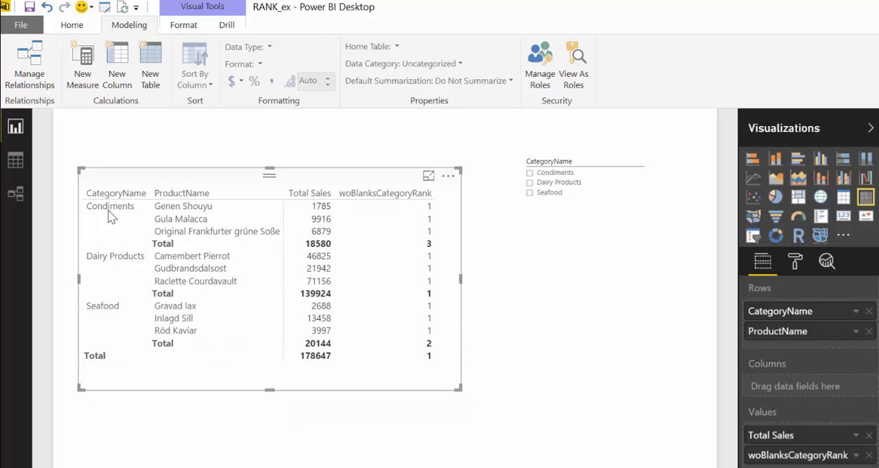
pyautogui.moveTo(211, 210)
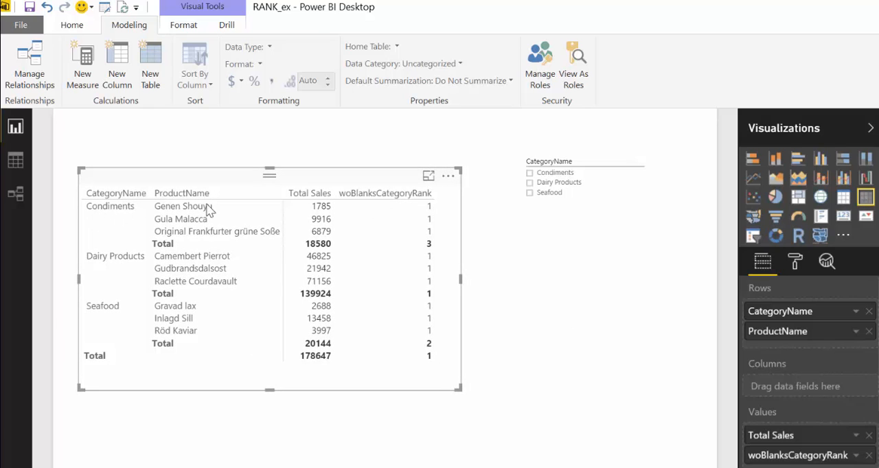
pyautogui.moveTo(356, 242)
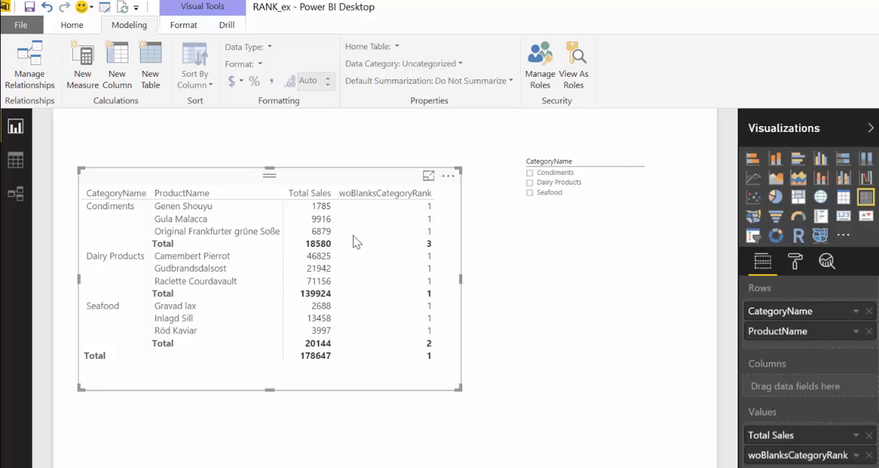
pyautogui.moveTo(434, 253)
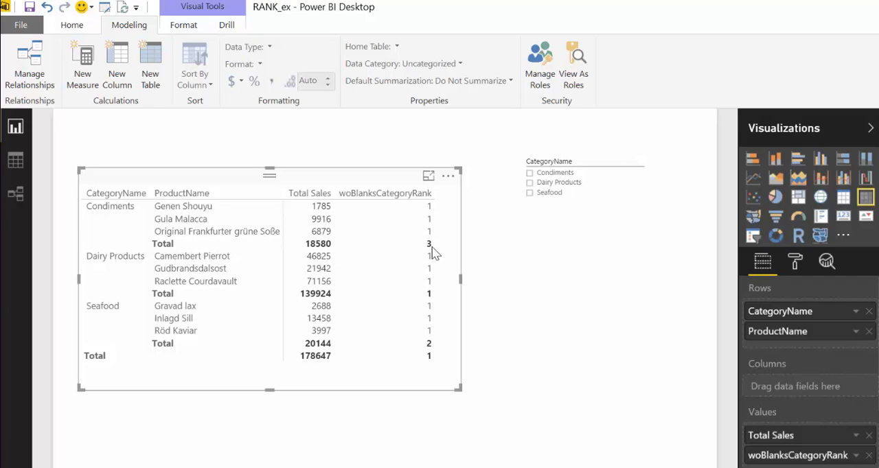
pyautogui.moveTo(442, 350)
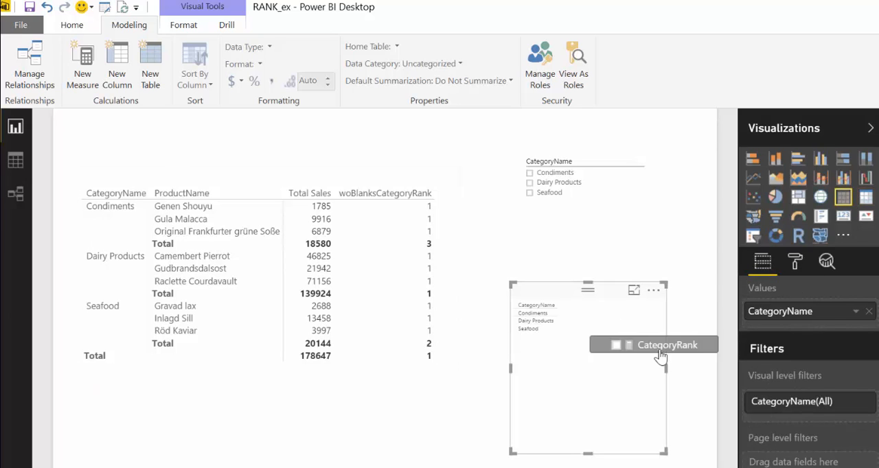
# Step: Add CategoryRank to the small category table and raise its text size to 17 pt
pyautogui.click(653, 344)
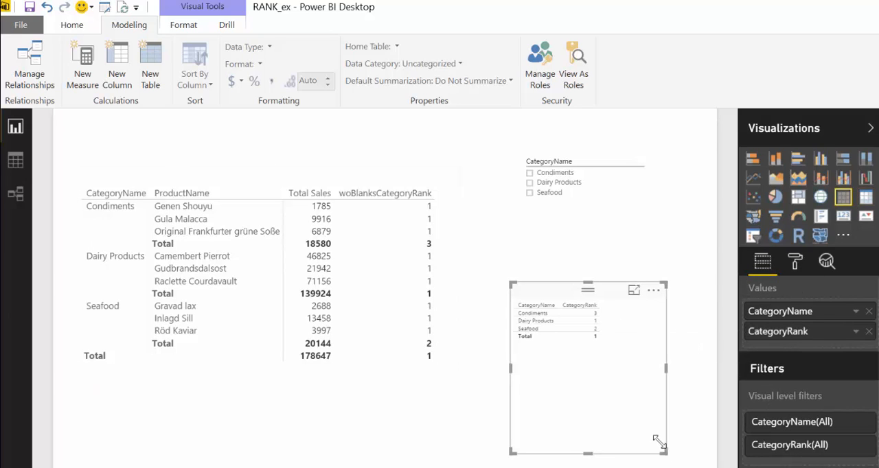
pyautogui.click(795, 261)
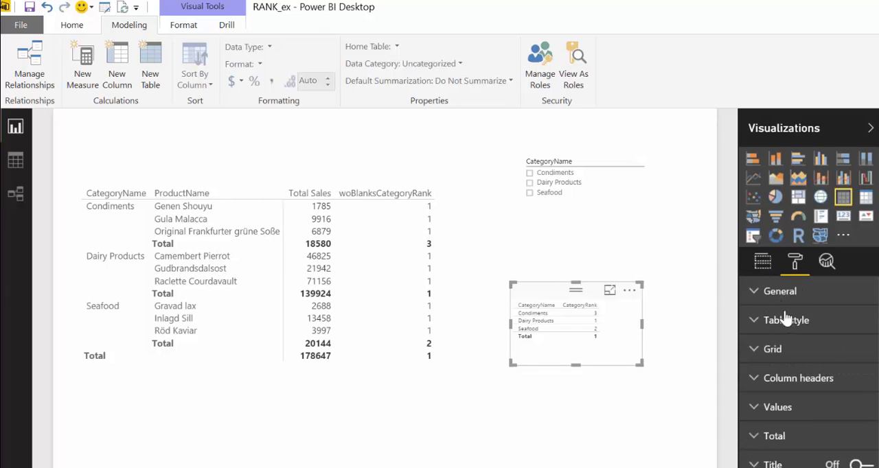
pyautogui.click(779, 290)
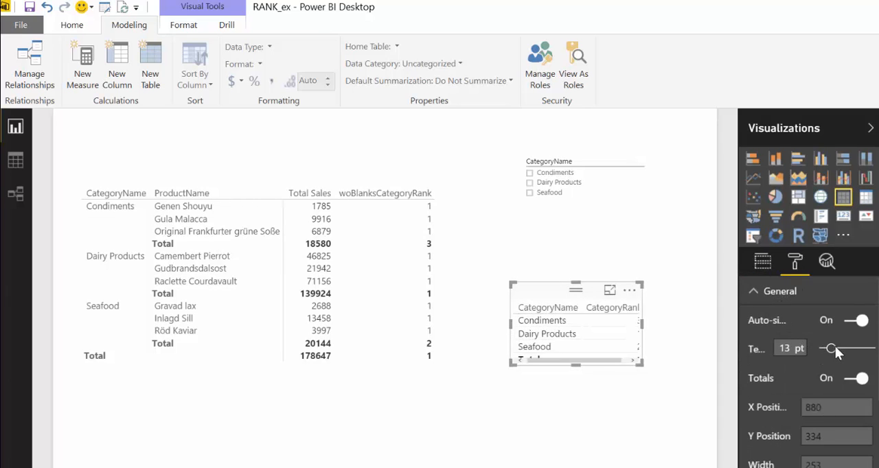
pyautogui.moveTo(829, 349); pyautogui.dragTo(836, 349)
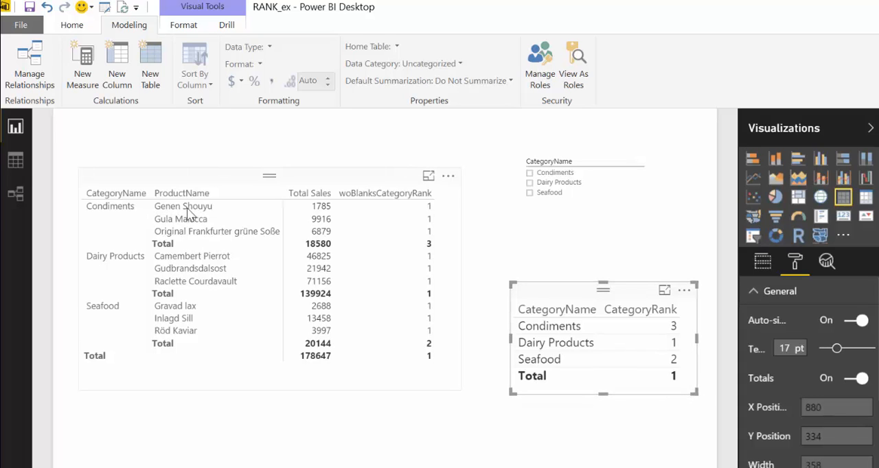
pyautogui.moveTo(412, 213)
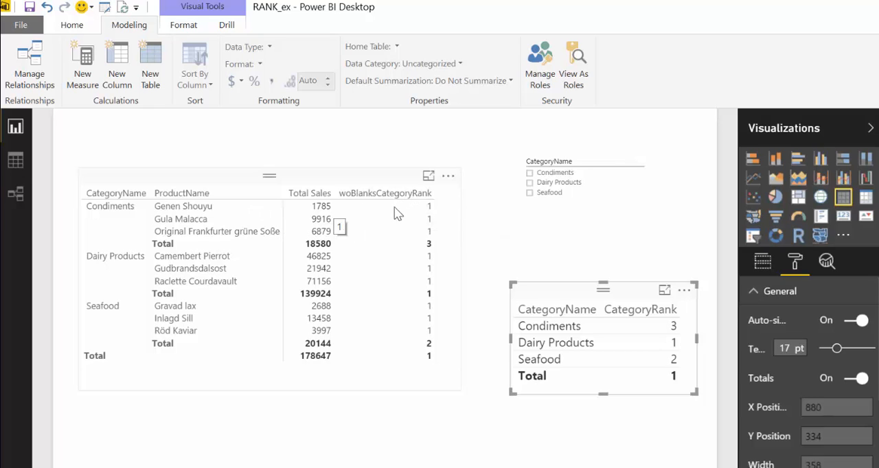
pyautogui.moveTo(137, 210)
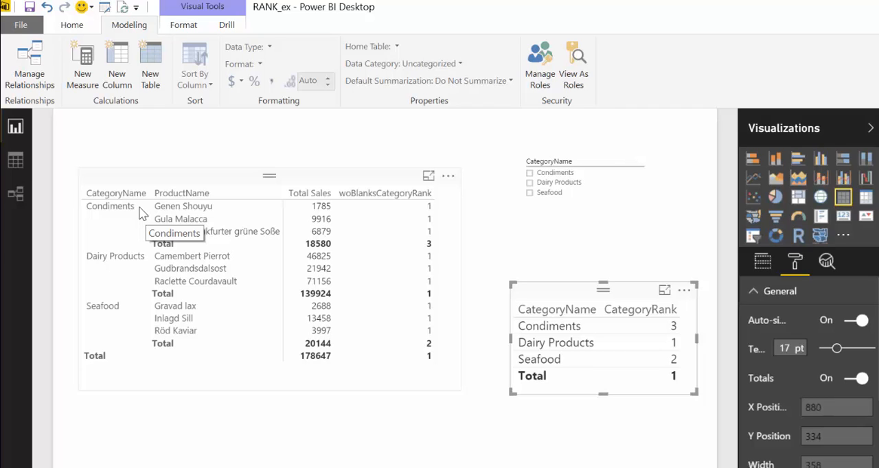
pyautogui.moveTo(237, 249)
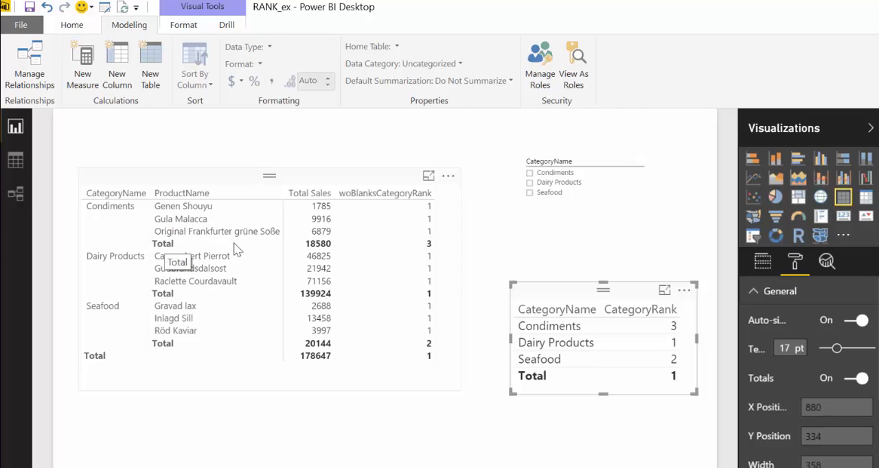
pyautogui.moveTo(322, 252)
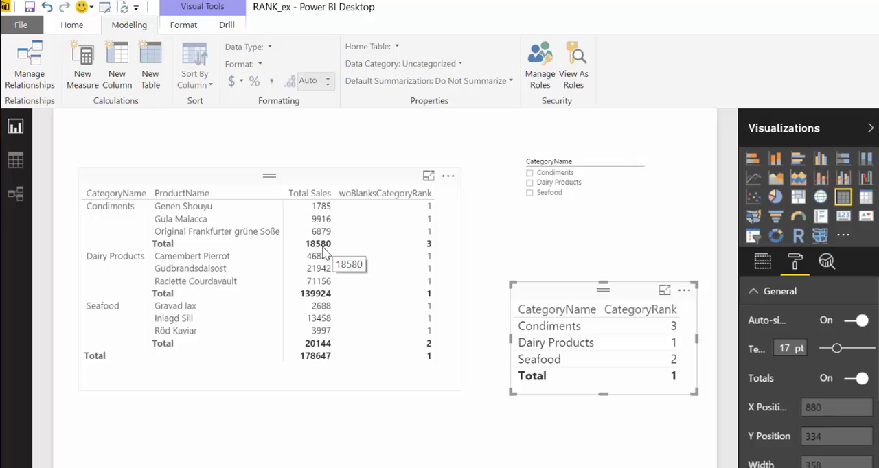
pyautogui.moveTo(425, 256)
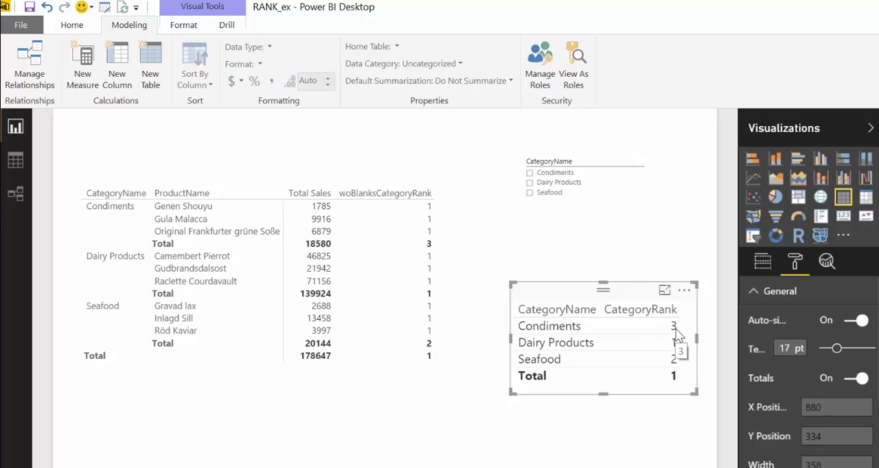
pyautogui.click(371, 214)
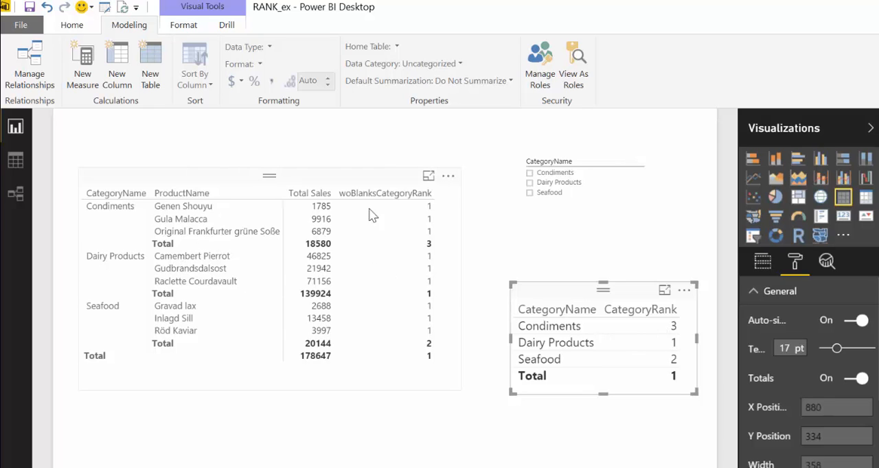
pyautogui.moveTo(318, 253)
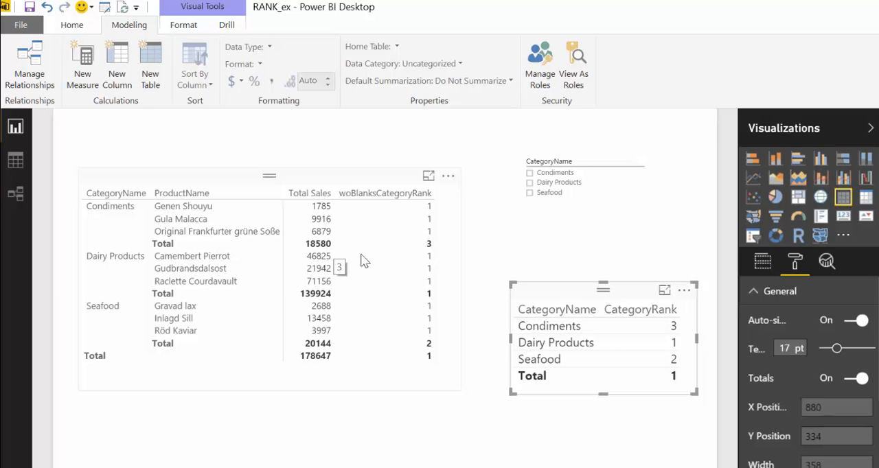
pyautogui.moveTo(408, 352)
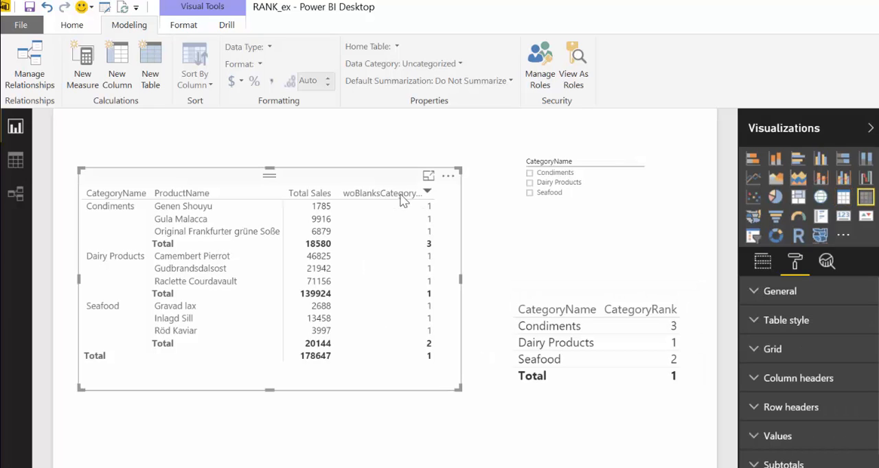
pyautogui.moveTo(402, 195)
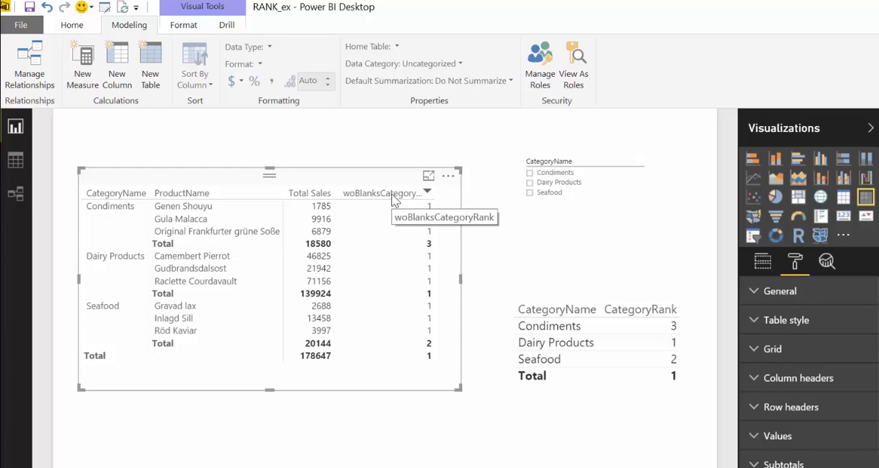
pyautogui.moveTo(240, 211)
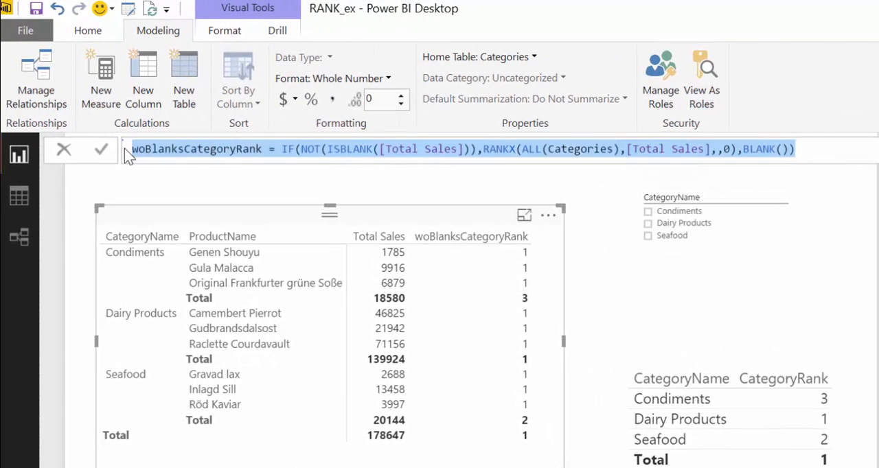
pyautogui.moveTo(120, 158)
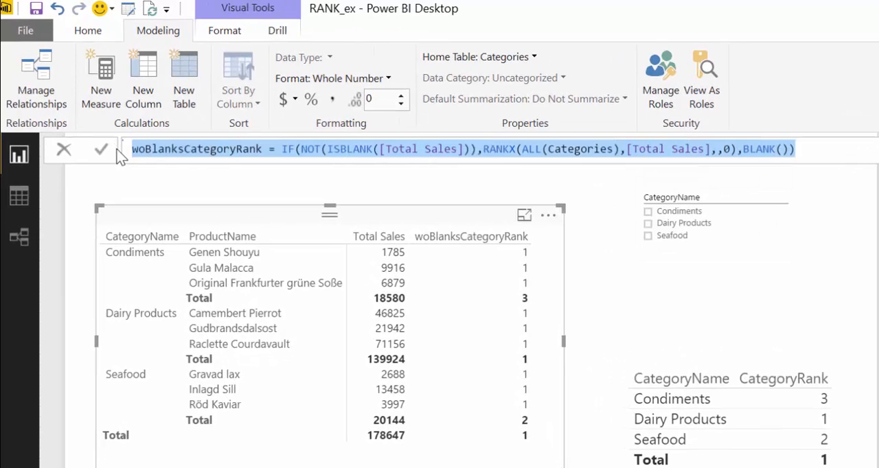
# Step: Draft woBlanksProductsRank from the category rank formula, ranking over ALL of Products
pyautogui.click(101, 79)
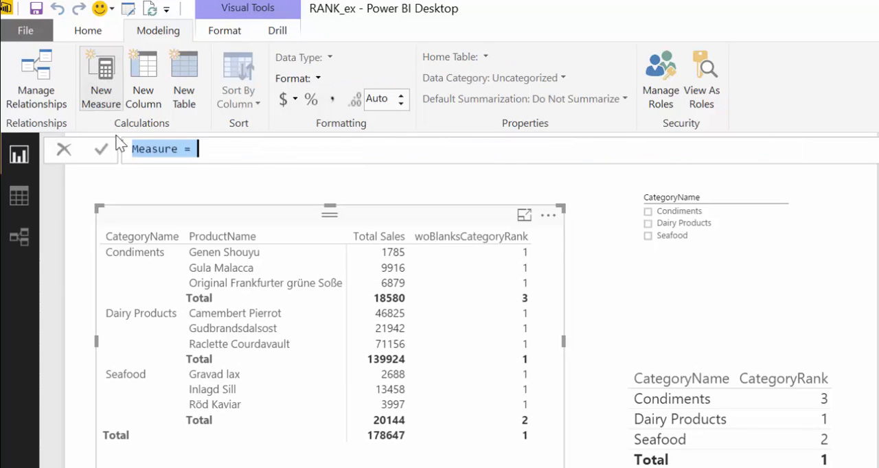
pyautogui.write('woBlanksCategoryRank = IF(NOT(ISBLANK([Total Sales])),RANKX(ALL(Categories),[Total Sales],,0),BLANK())')
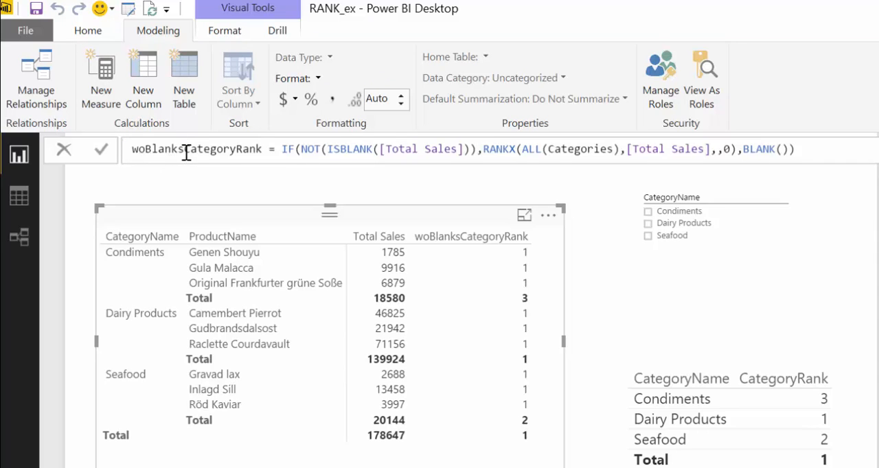
pyautogui.write('Products')
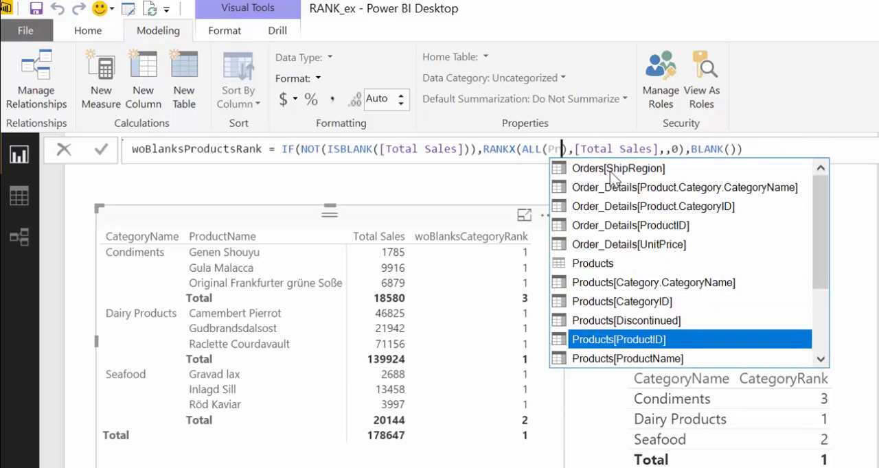
pyautogui.click(626, 359)
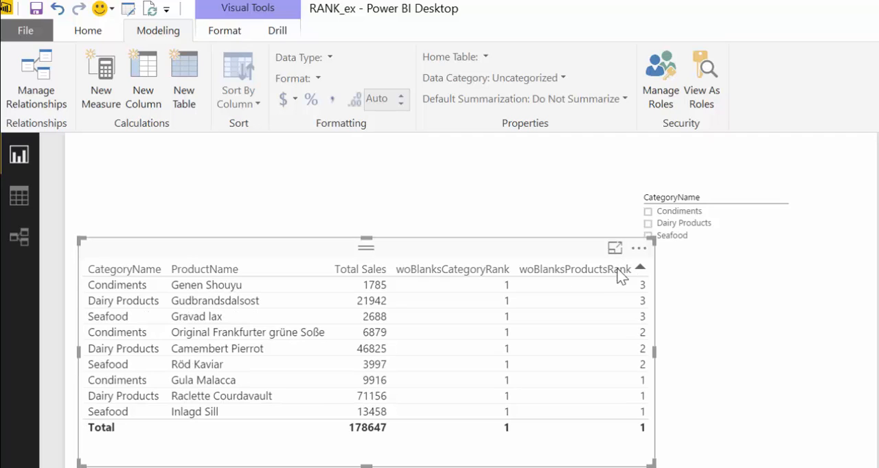
# Step: Sort the product table by CategoryName: Seafood, Dairy Products, then Condiments
pyautogui.click(124, 268)
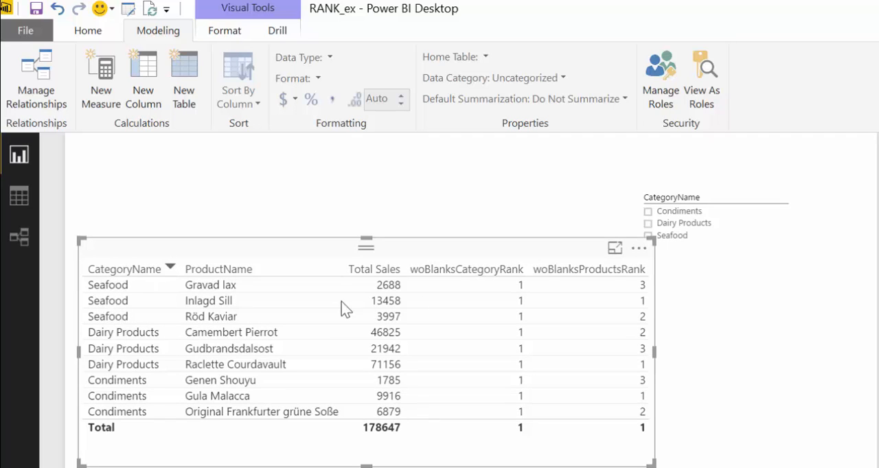
pyautogui.moveTo(643, 307)
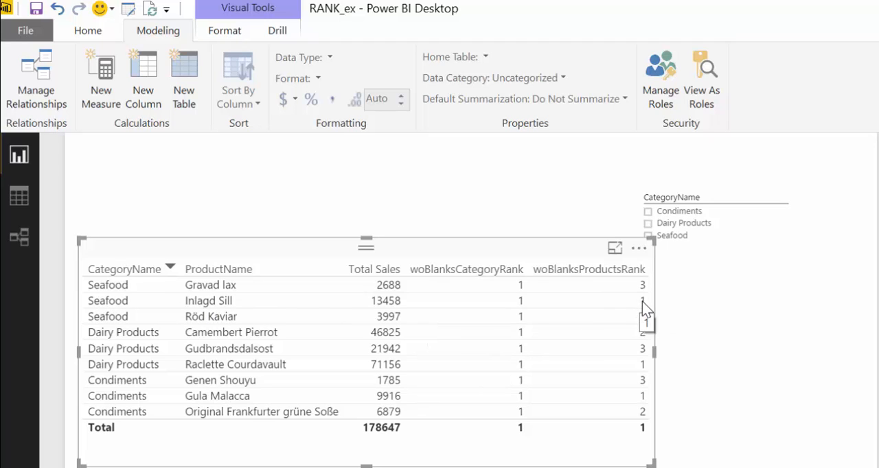
pyautogui.moveTo(216, 309)
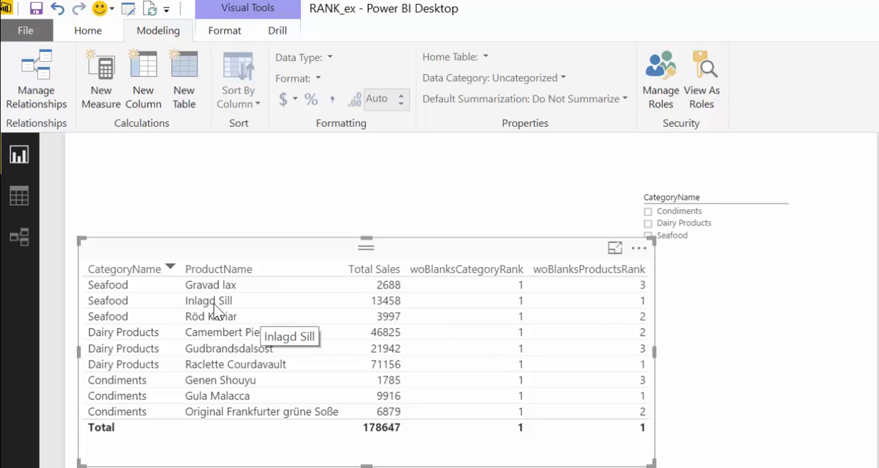
pyautogui.moveTo(247, 311)
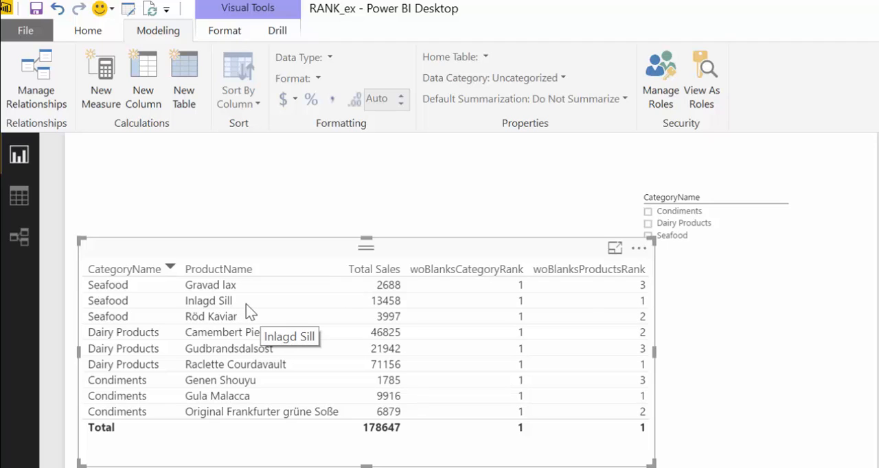
pyautogui.moveTo(221, 316)
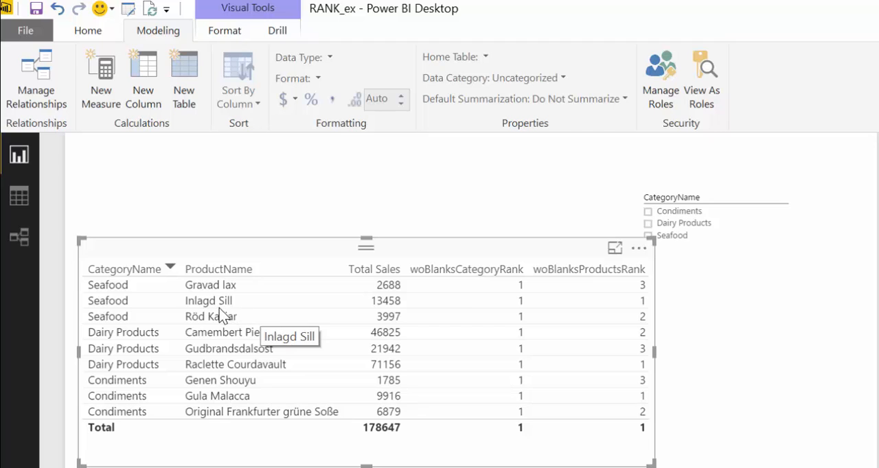
pyautogui.moveTo(256, 323)
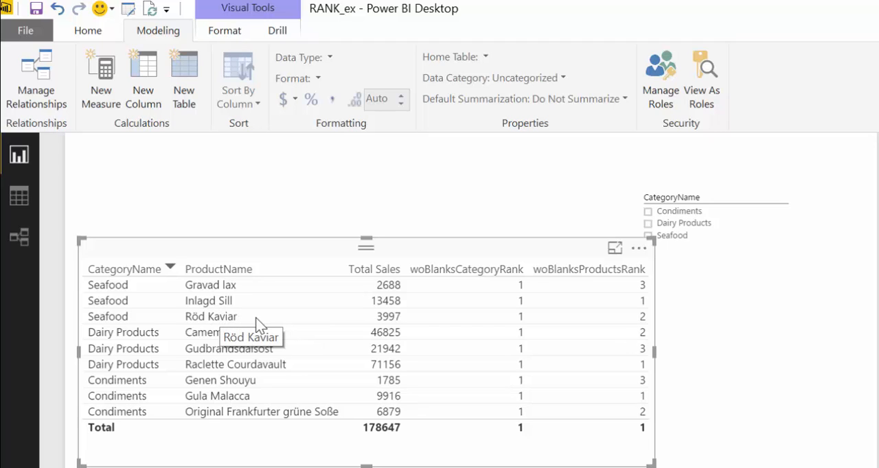
pyautogui.moveTo(662, 306)
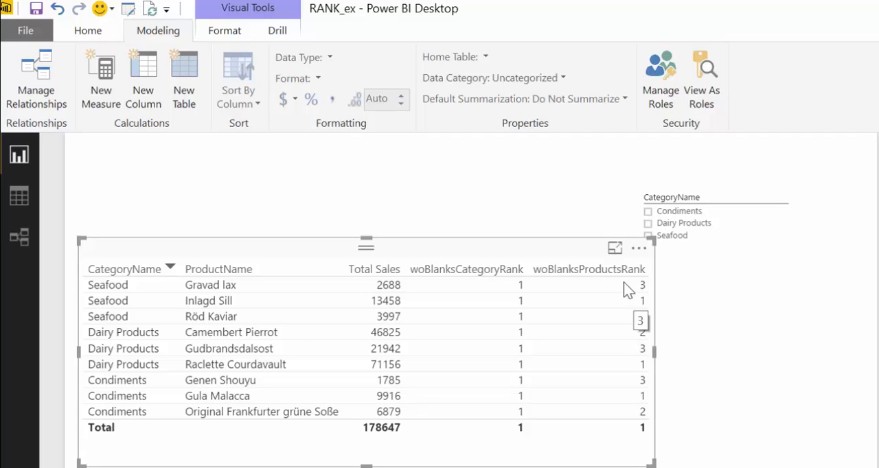
pyautogui.moveTo(652, 291)
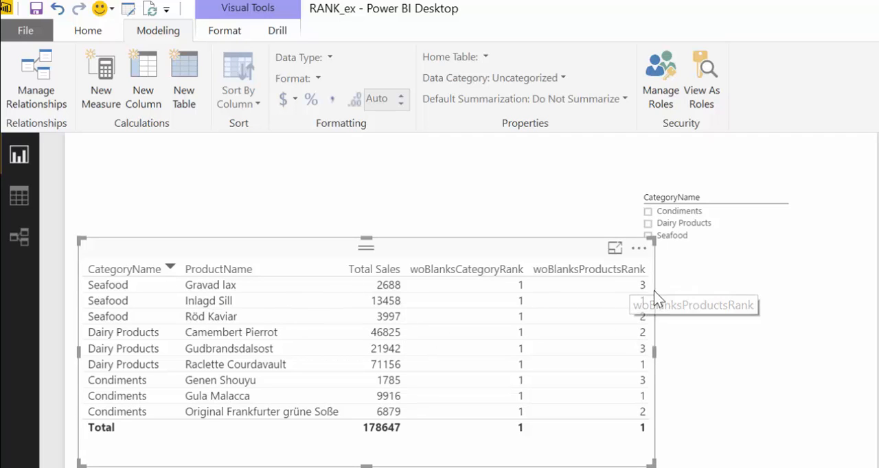
pyautogui.moveTo(620, 314)
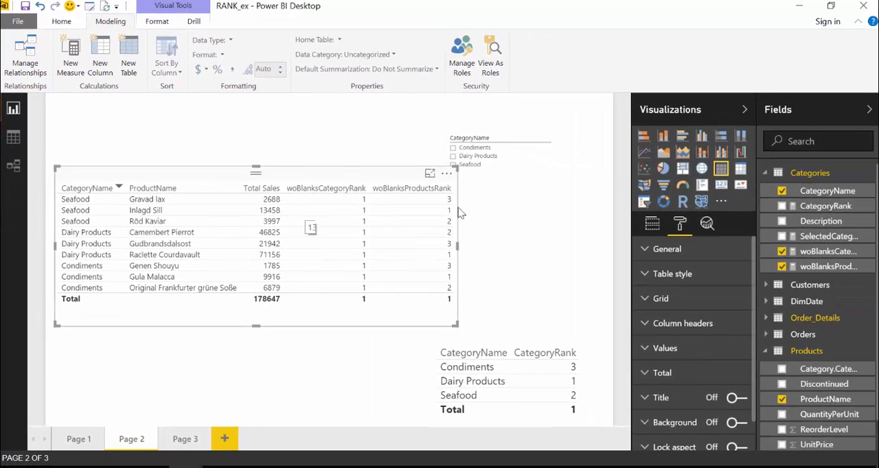
pyautogui.moveTo(666, 249)
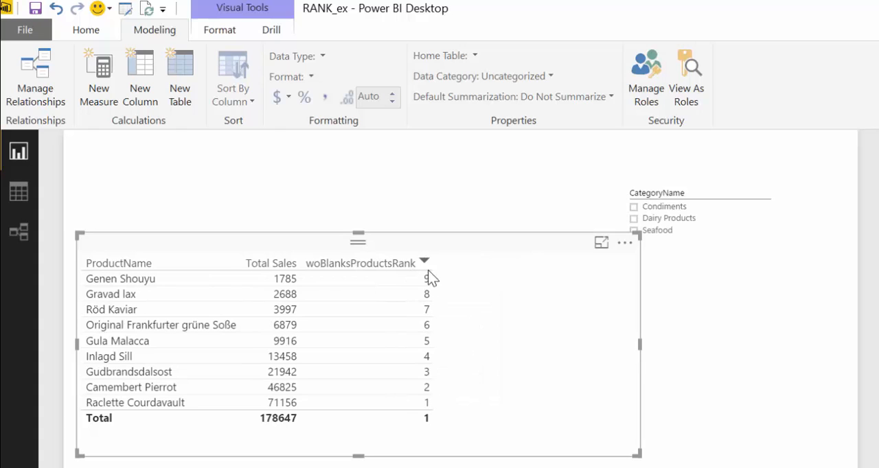
# Step: Sort the table by woBlanksProductsRank ascending, putting Raclette Courdavault first
pyautogui.click(424, 263)
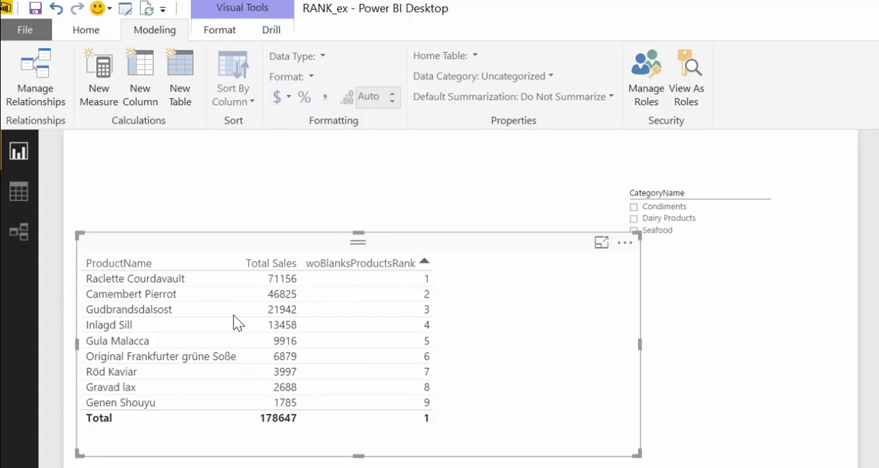
pyautogui.moveTo(237, 321)
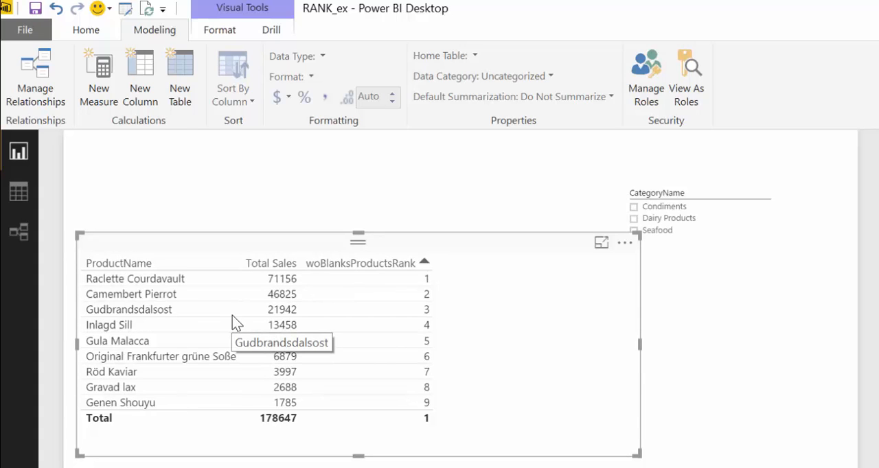
pyautogui.moveTo(611, 230)
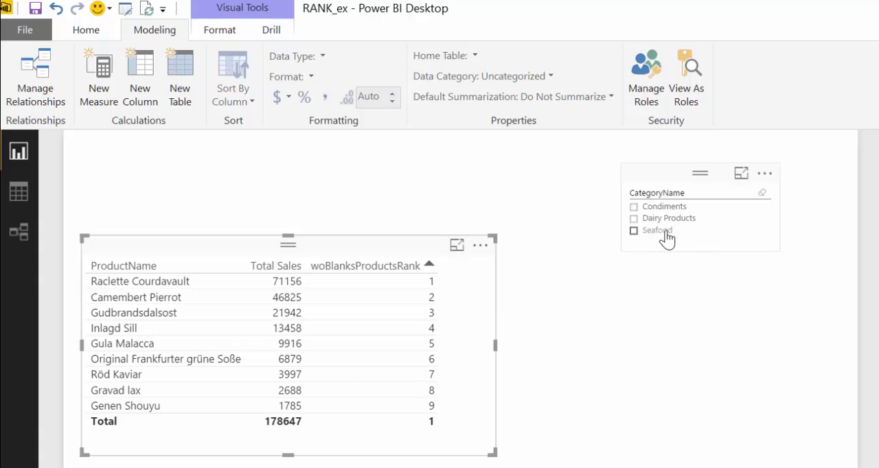
# Step: Filter the CategoryName slicer to Seafood and Condiments, re-ranking six products 1–6
pyautogui.click(633, 230)
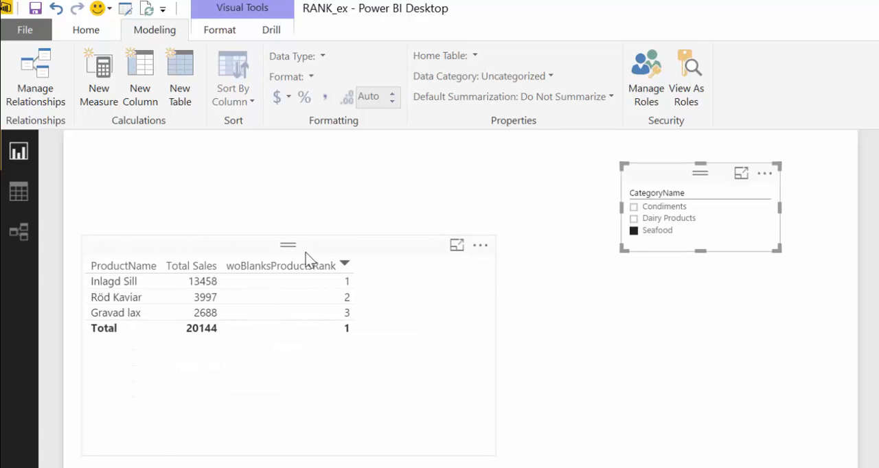
pyautogui.click(345, 266)
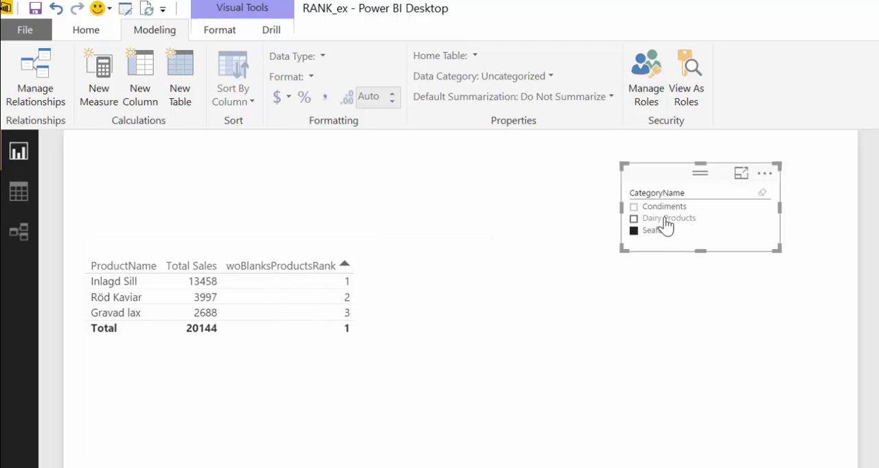
pyautogui.click(634, 207)
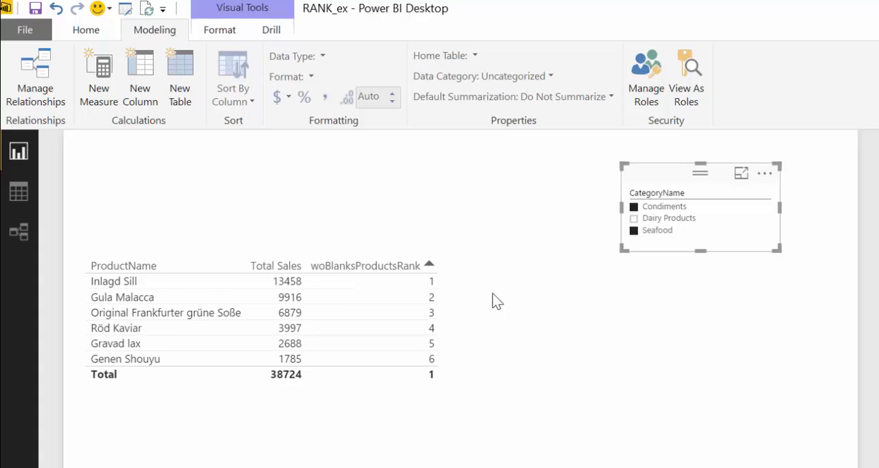
pyautogui.click(275, 357)
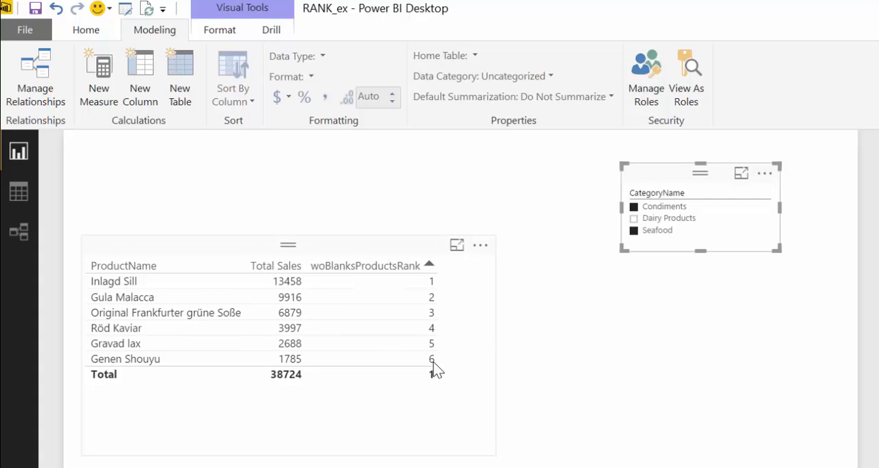
pyautogui.moveTo(446, 362)
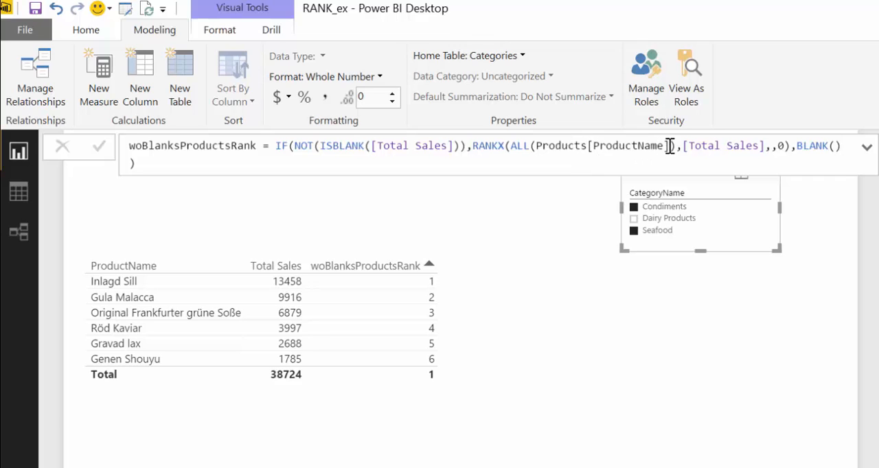
# Step: Highlight ProductName in the woBlanksProductsRank formula and start a new measure from it
pyautogui.doubleClick(628, 145)
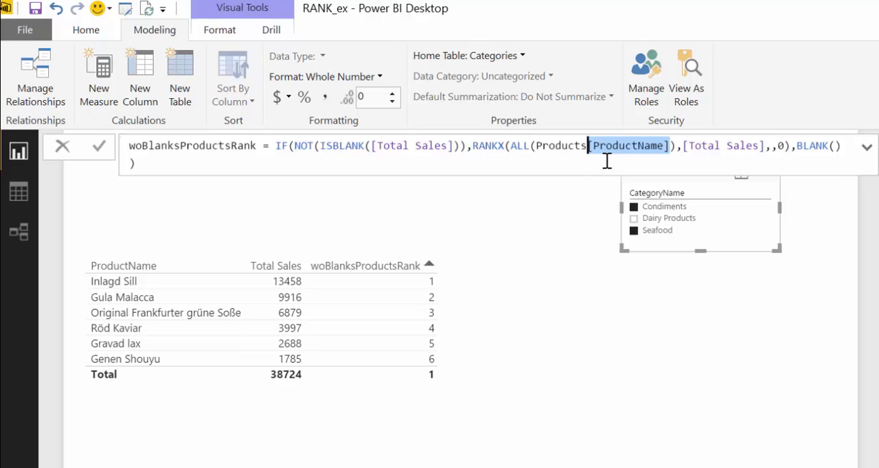
pyautogui.moveTo(189, 167)
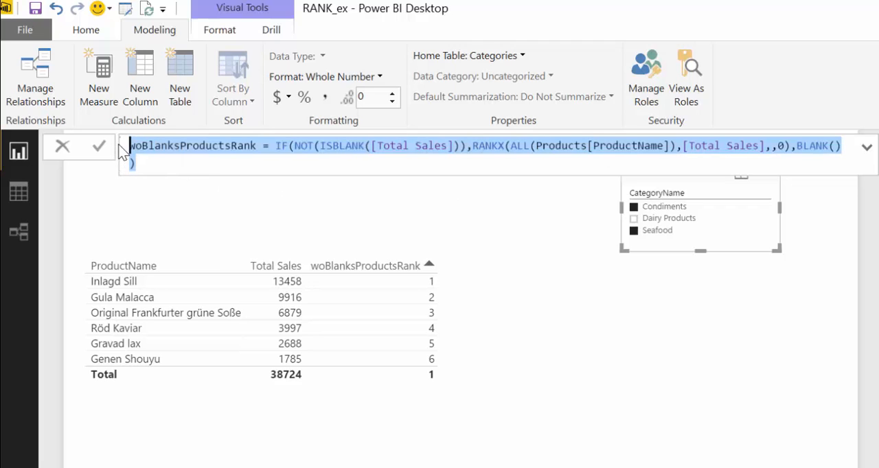
pyautogui.moveTo(333, 227)
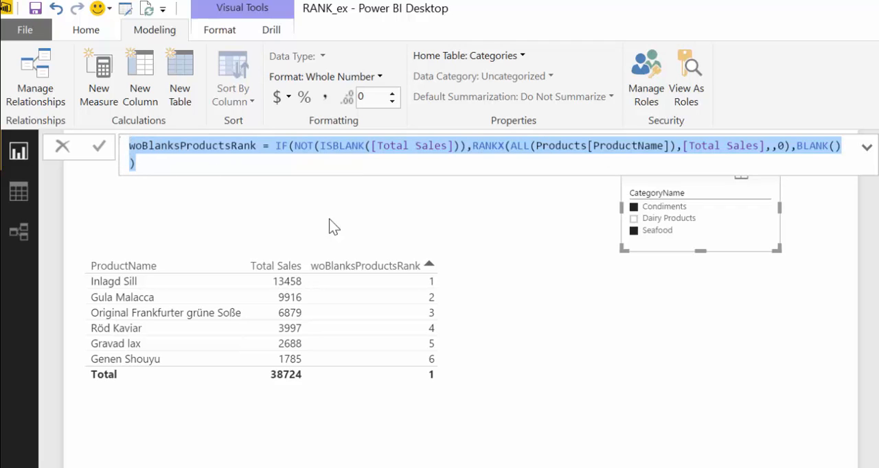
pyautogui.click(99, 77)
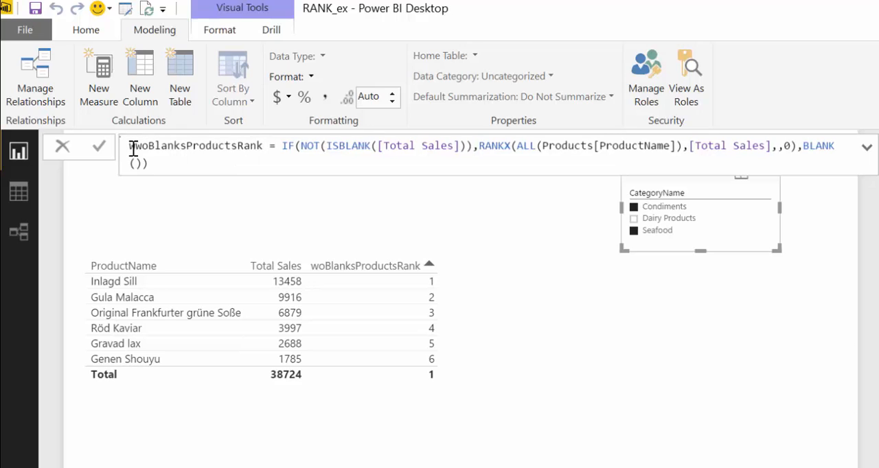
# Step: Rename it woColumnFilterwoBlanksProductsRank, rank over ALL(Products), and commit
pyautogui.write('ColumnFilter')
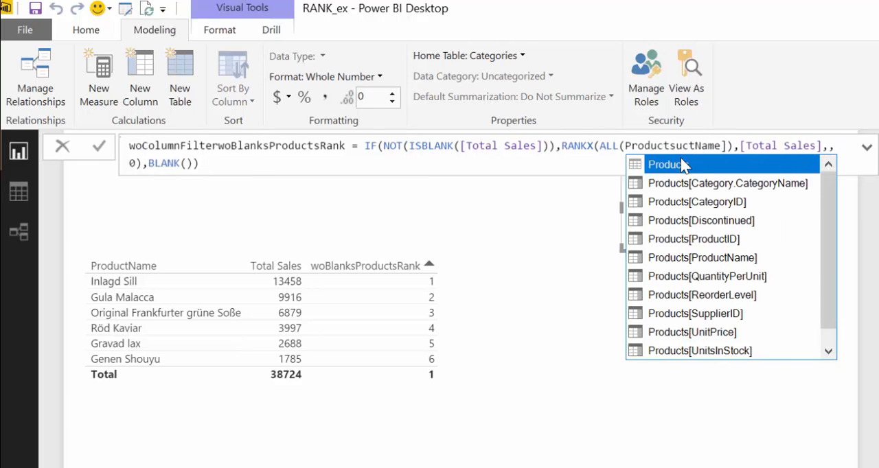
pyautogui.click(666, 164)
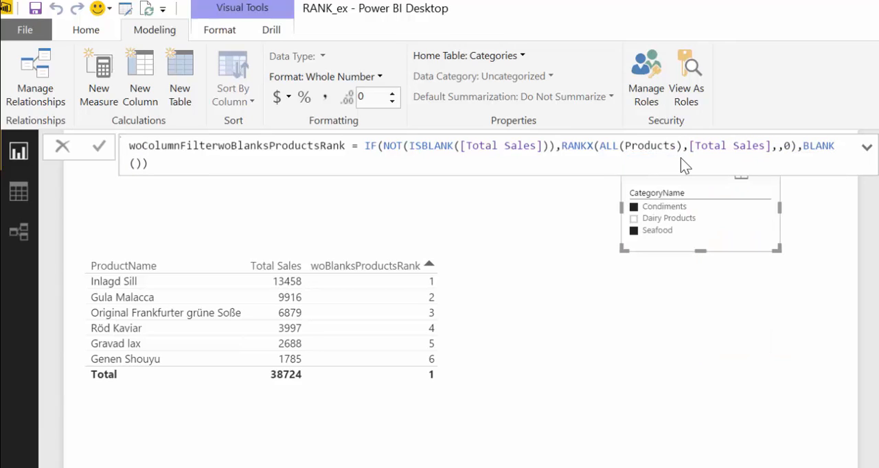
pyautogui.moveTo(572, 343)
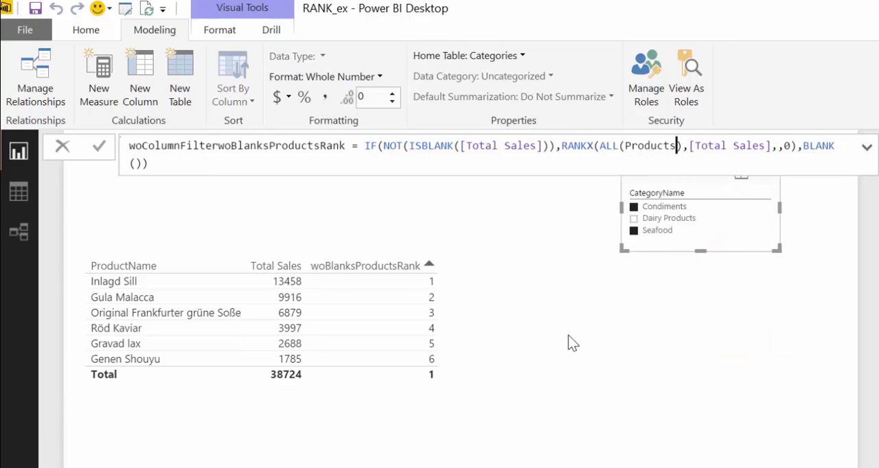
pyautogui.click(387, 322)
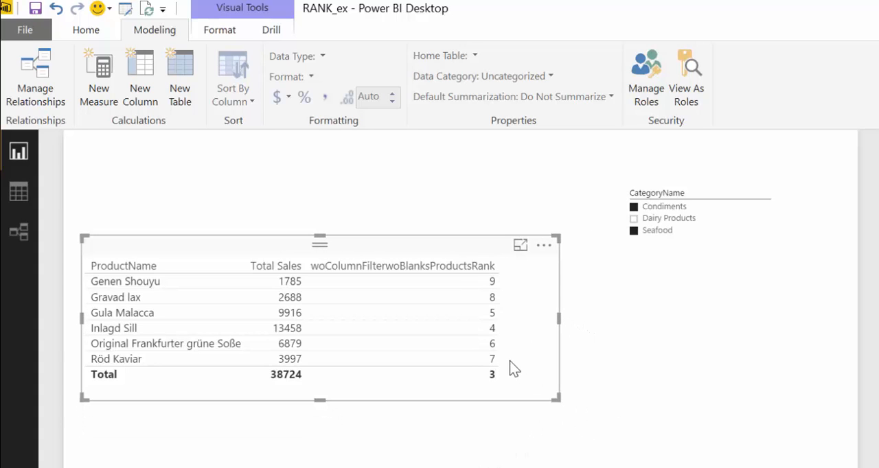
pyautogui.moveTo(512, 362)
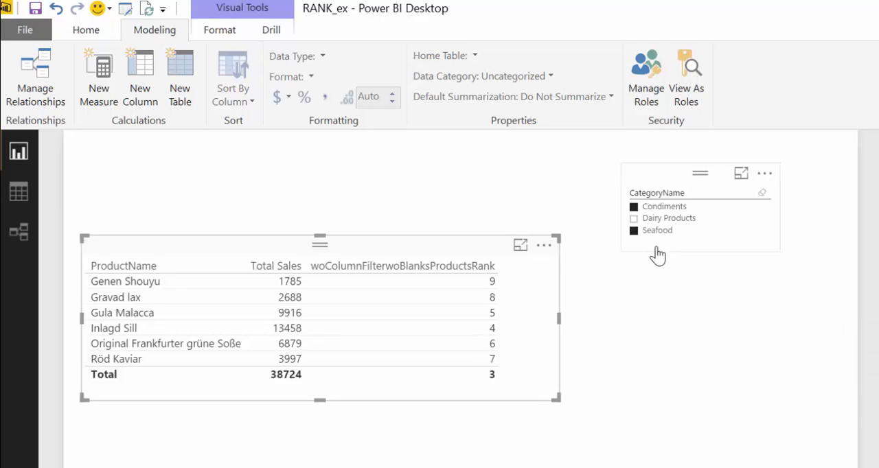
# Step: Select Dairy Products and Condiments in the slicer, giving fixed ranks 1, 2, 3, 5, 6, 9
pyautogui.click(633, 218)
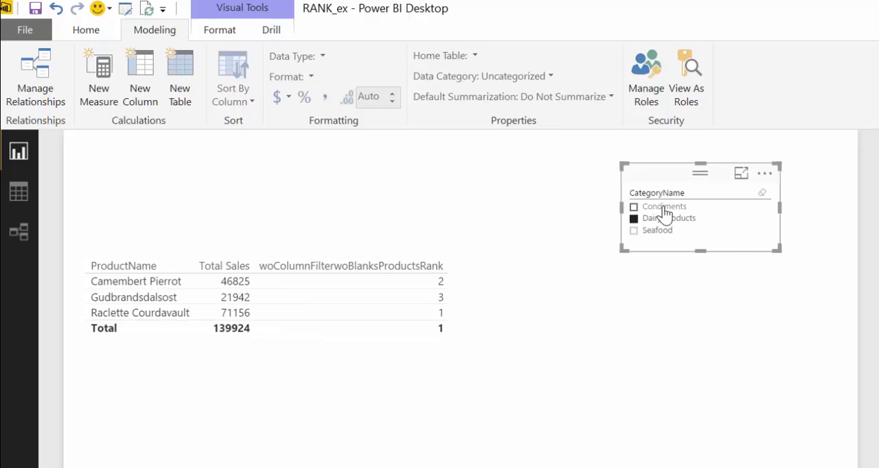
pyautogui.click(633, 206)
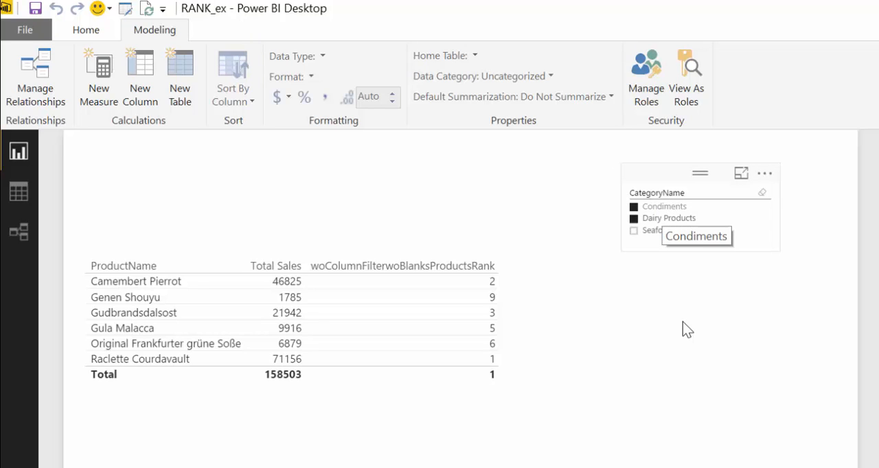
pyautogui.click(401, 266)
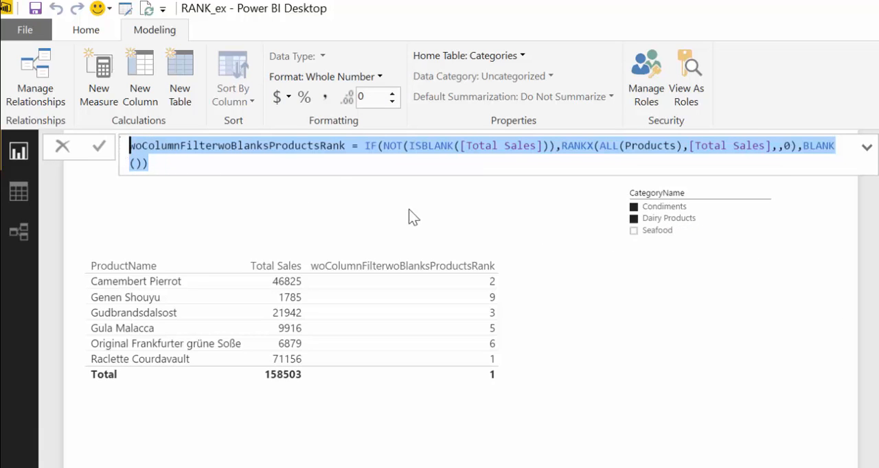
# Step: Draft wAllSelectwoBlanksProductsRank from the column-filter formula, switching ALL to ALLSELECTED
pyautogui.click(99, 76)
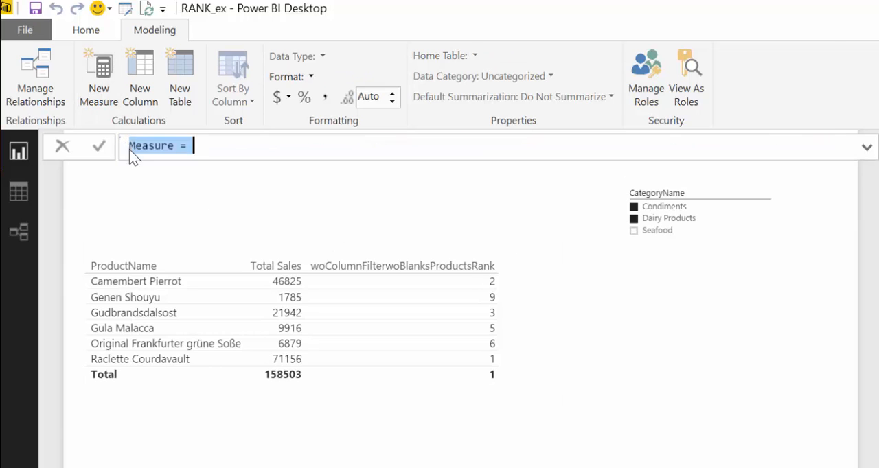
pyautogui.write('woColumnFilterwoBlanksProductsRank = IF(NOT(ISBLANK([Total Sales])),RANKX(ALL(Products),[Total Sales],,0),BLANK())')
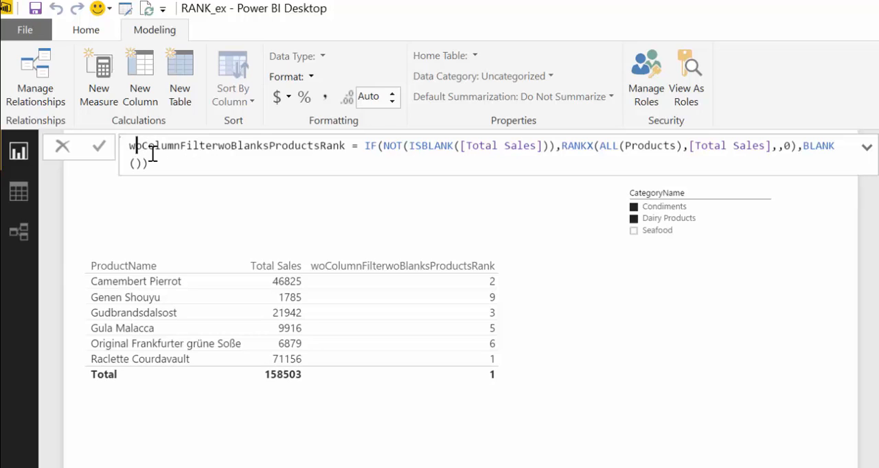
pyautogui.write('All')
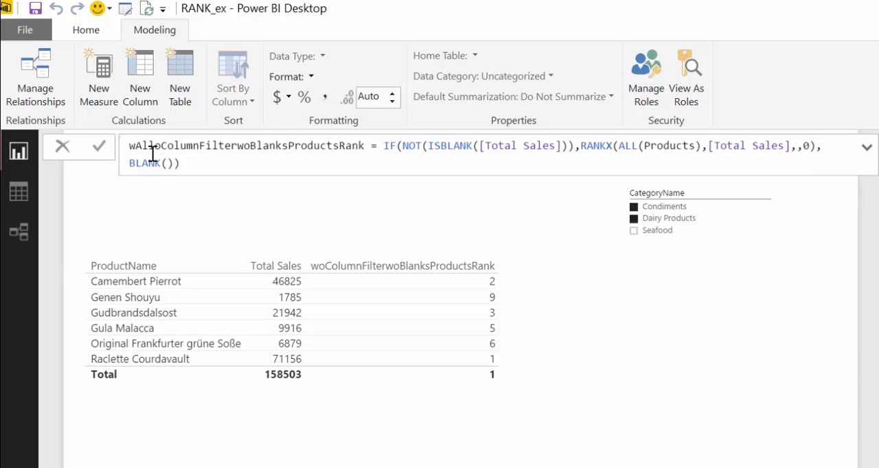
pyautogui.write('select')
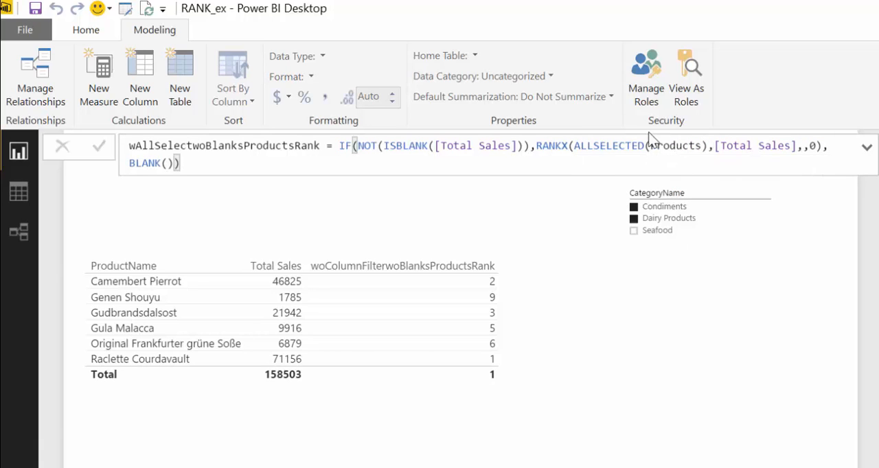
pyautogui.moveTo(651, 140)
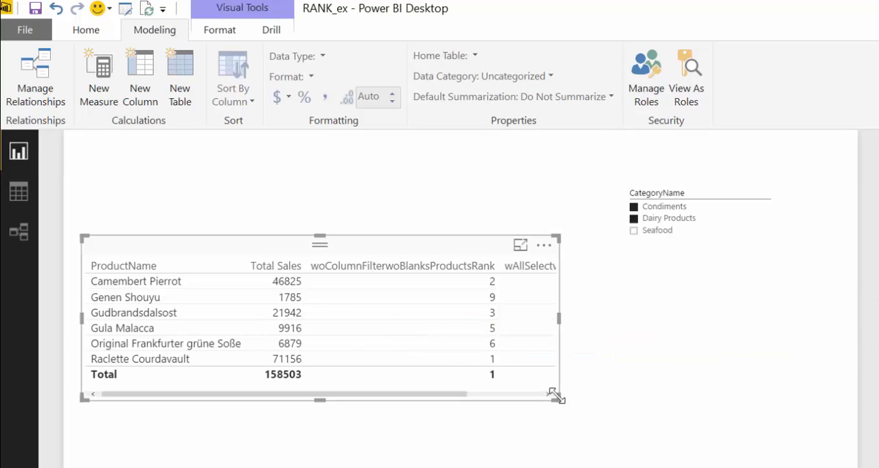
# Step: Widen the table to reveal the wAllSelectwoBlanksProductsRank column ranking products 1–6
pyautogui.moveTo(556, 397); pyautogui.dragTo(688, 402)
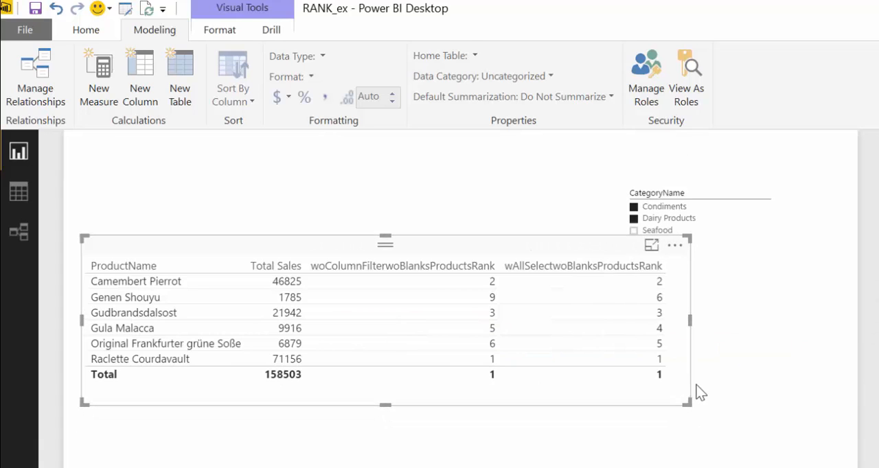